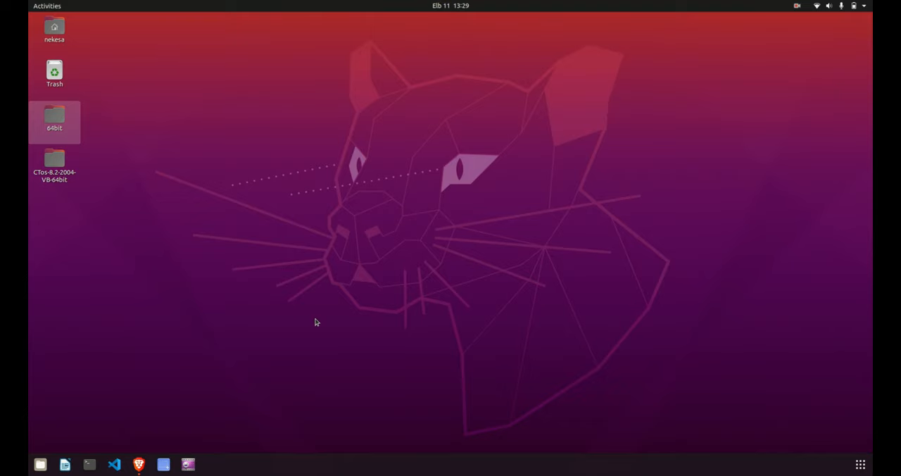
{"action": "mouse_move", "coordinate": [137, 444]}
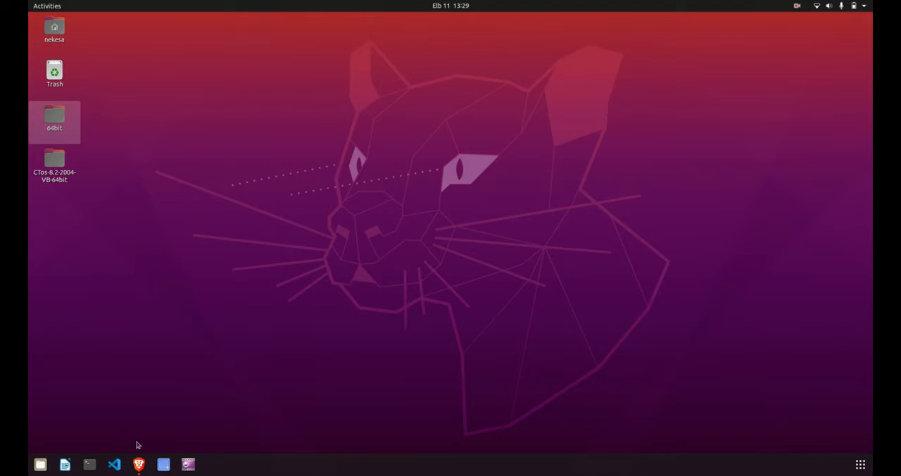
Launch VS Code, start a new integrated terminal, and run git --version.
{"action": "left_click", "coordinate": [114, 464]}
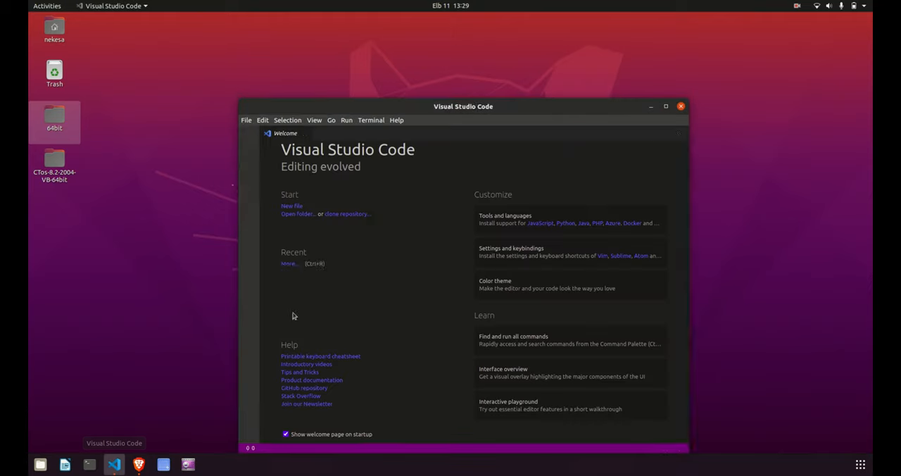
{"action": "left_click", "coordinate": [370, 119]}
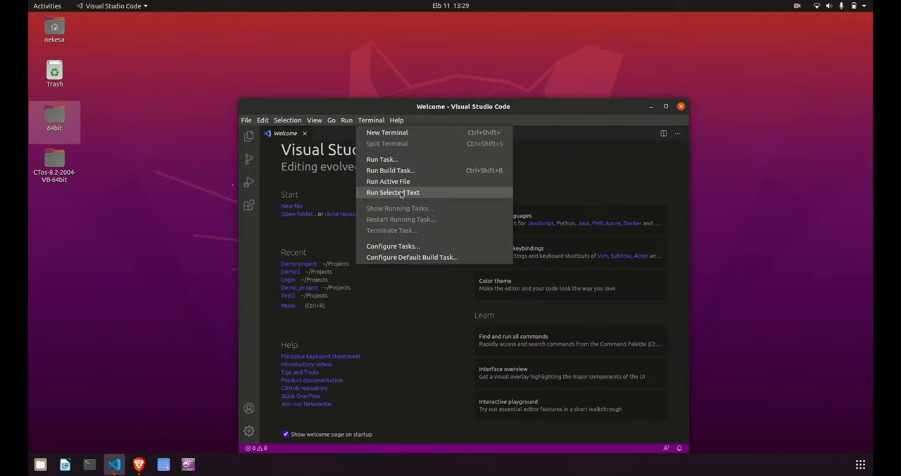
{"action": "left_click", "coordinate": [386, 133]}
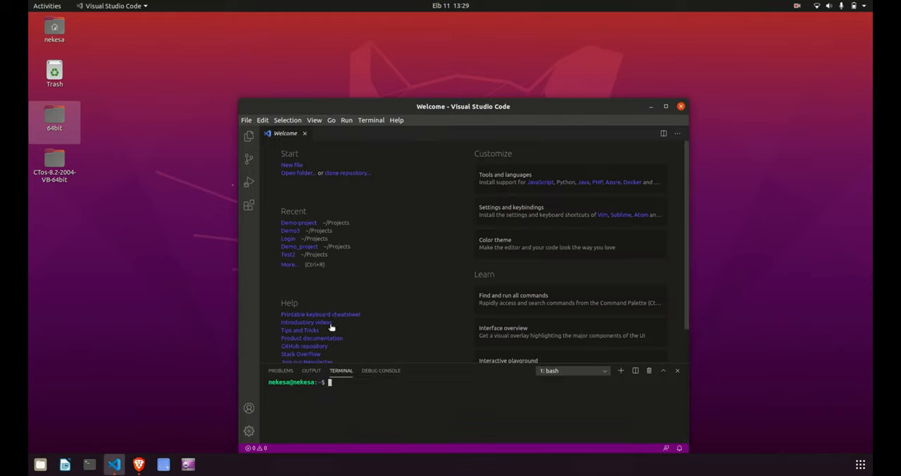
{"action": "type", "text": "git"}
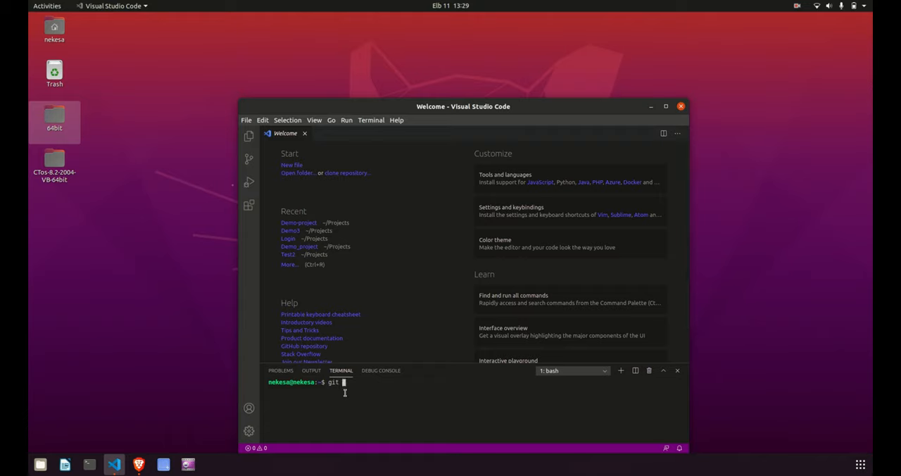
{"action": "type", "text": "--version"}
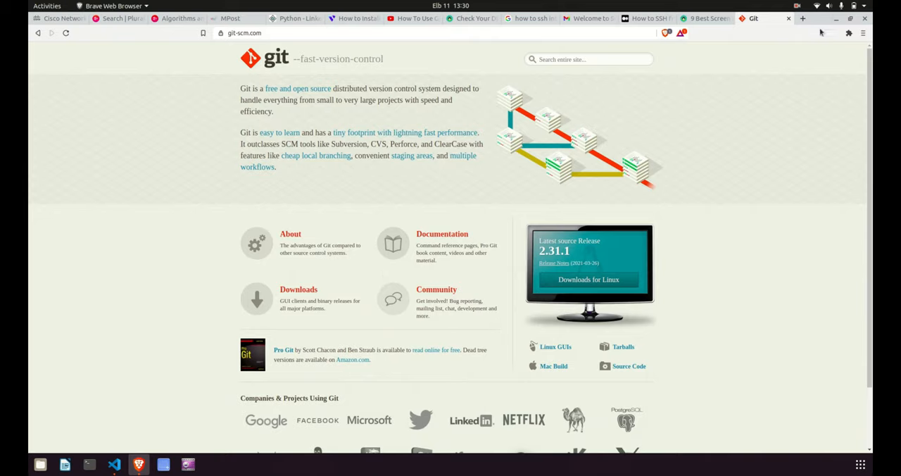
Filter Settings for 'git e' and confirm Git: Enabled is checked.
{"action": "left_click", "coordinate": [113, 464]}
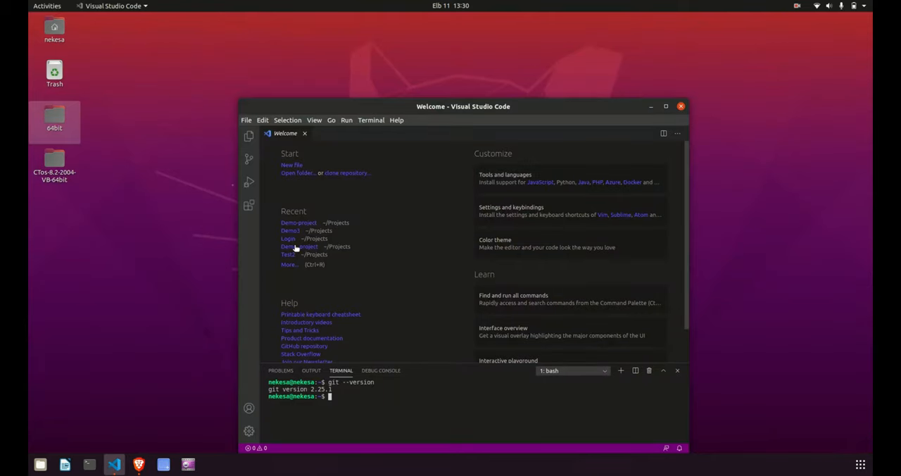
{"action": "left_click", "coordinate": [249, 430]}
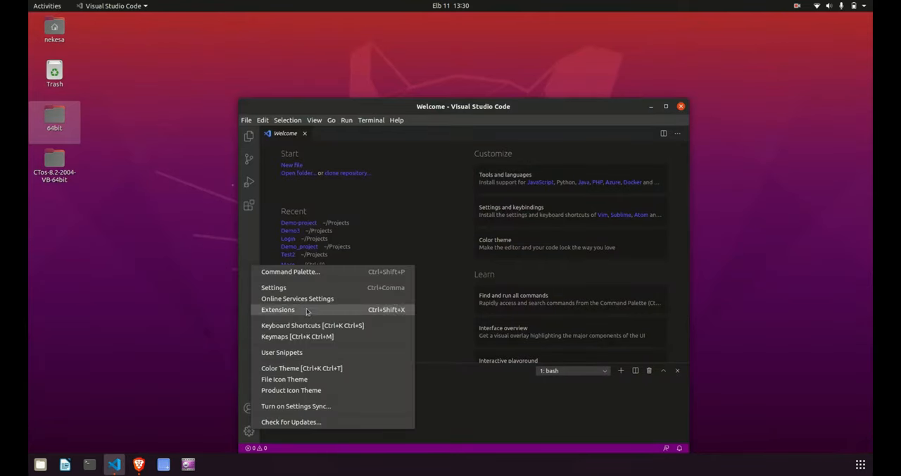
{"action": "left_click", "coordinate": [273, 287]}
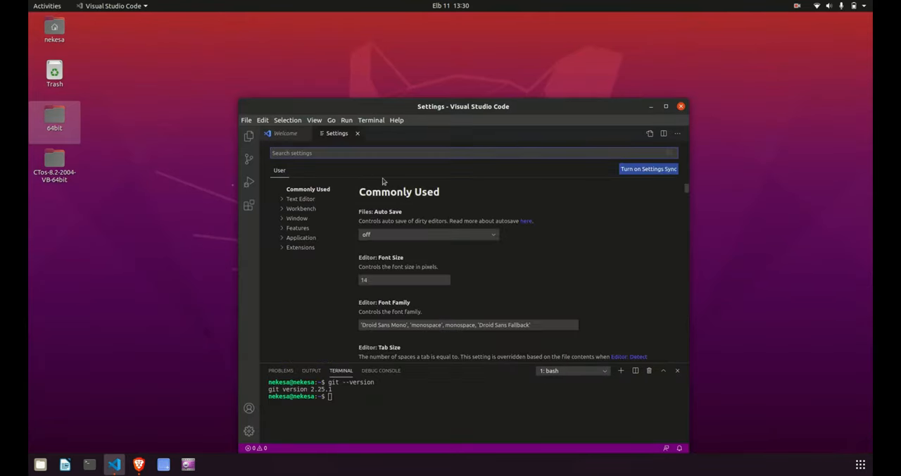
{"action": "type", "text": "git enab"}
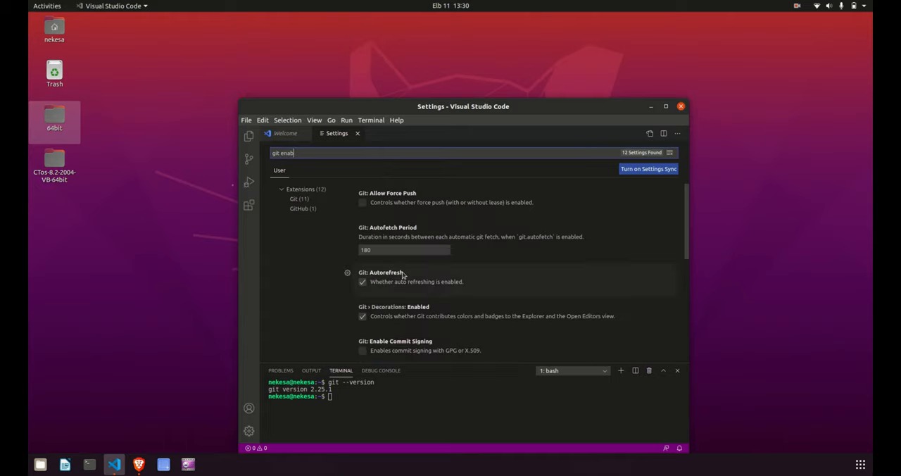
{"action": "scroll", "scroll_direction": "down", "scroll_amount": 3}
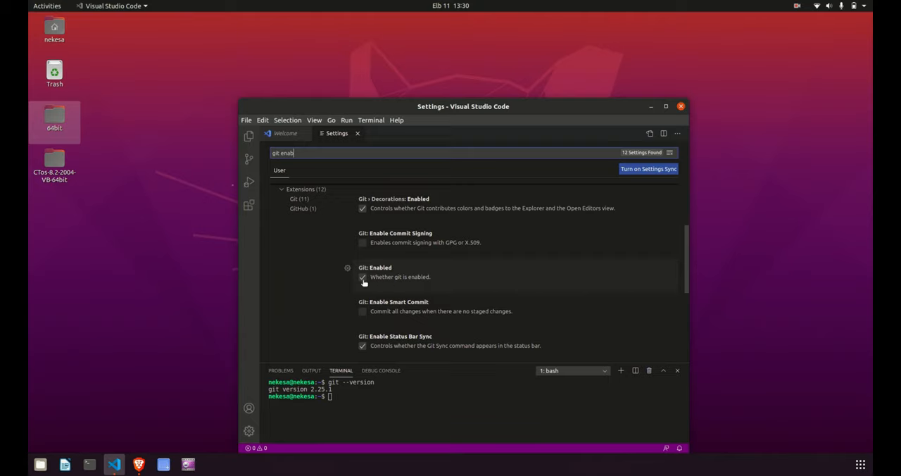
{"action": "mouse_move", "coordinate": [384, 277]}
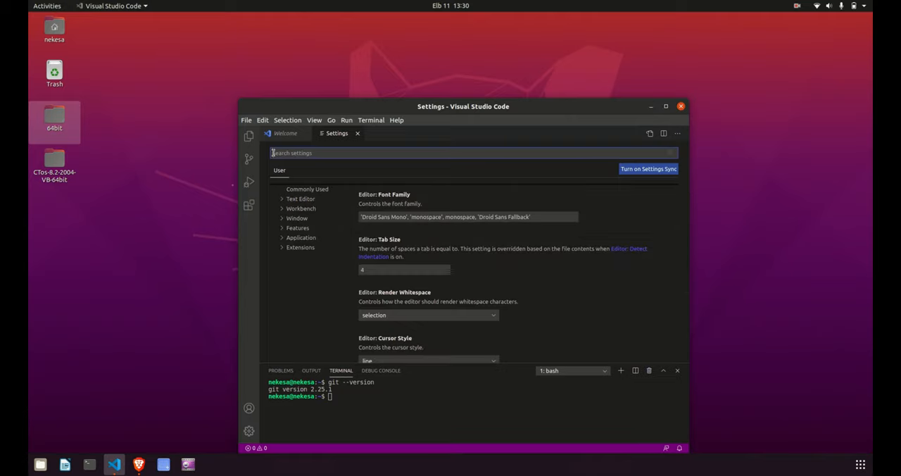
Open Projects/Demo-project (login.html, main.css, register.html) as the workspace.
{"action": "left_click", "coordinate": [246, 119]}
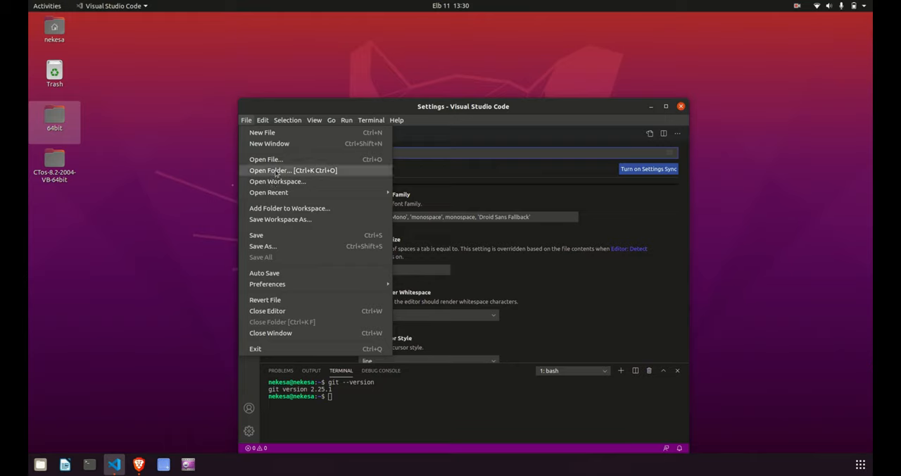
{"action": "left_click", "coordinate": [274, 171]}
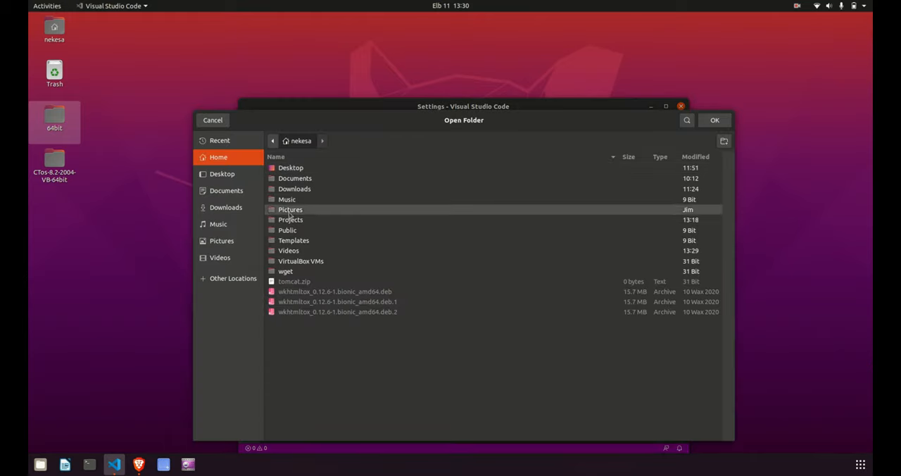
{"action": "double_click", "coordinate": [291, 218]}
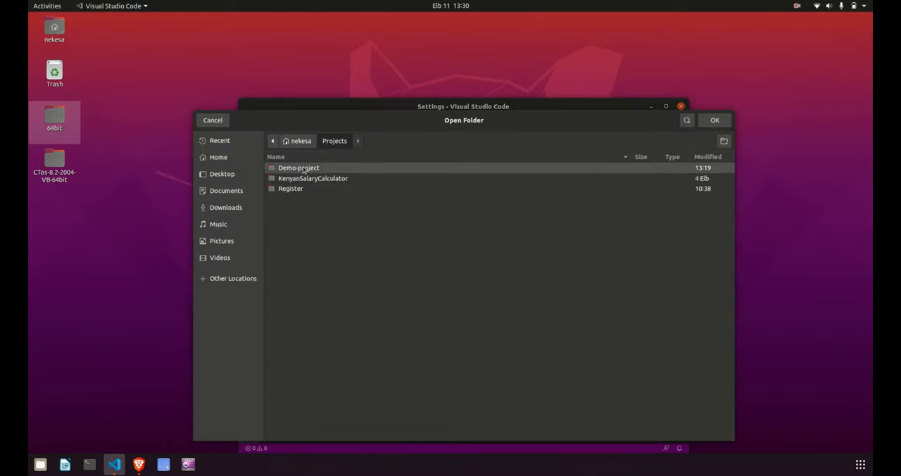
{"action": "left_click", "coordinate": [714, 119]}
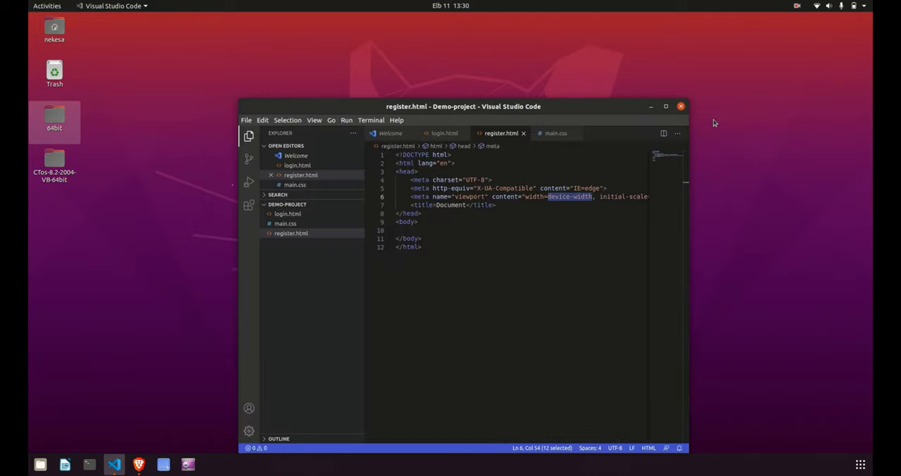
{"action": "left_click_drag", "start_coordinate": [463, 106], "coordinate": [440, 94]}
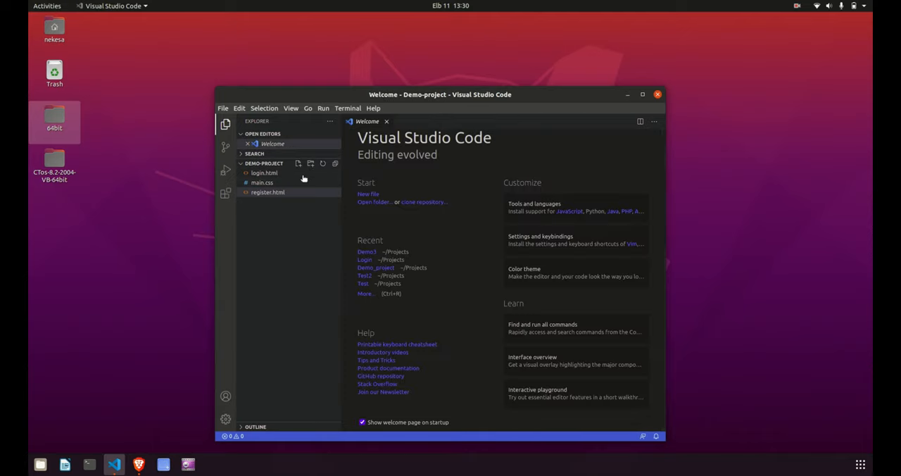
{"action": "mouse_move", "coordinate": [291, 190]}
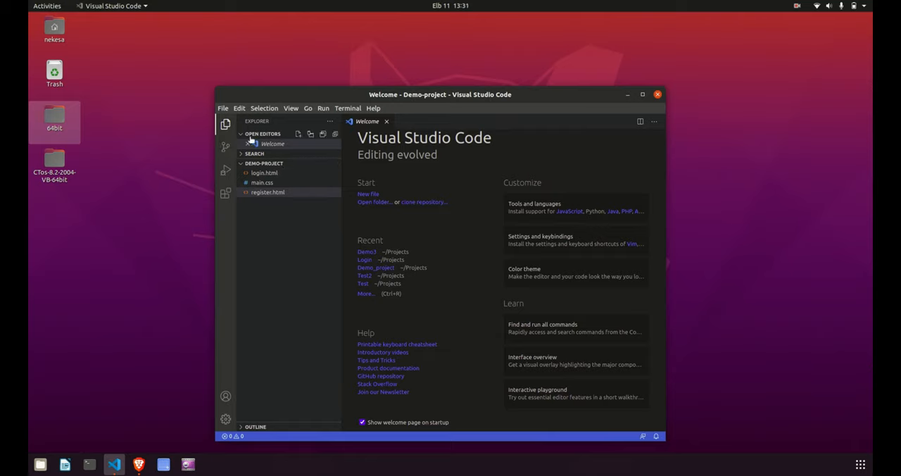
Maximise the window and initialize a git repository for Demo-project.
{"action": "left_click", "coordinate": [641, 94]}
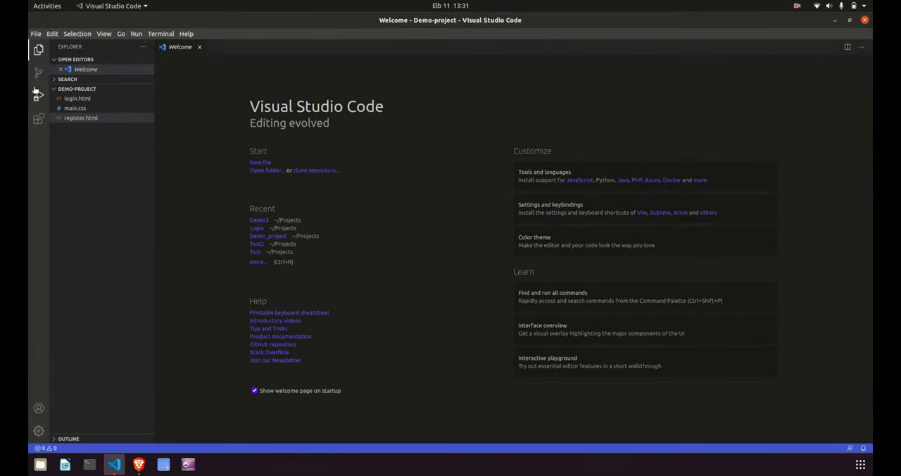
{"action": "left_click", "coordinate": [39, 72]}
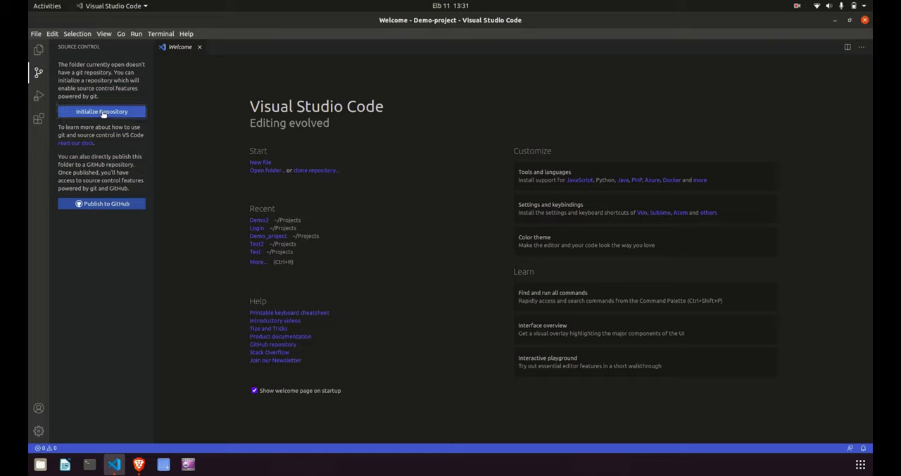
{"action": "left_click", "coordinate": [102, 111]}
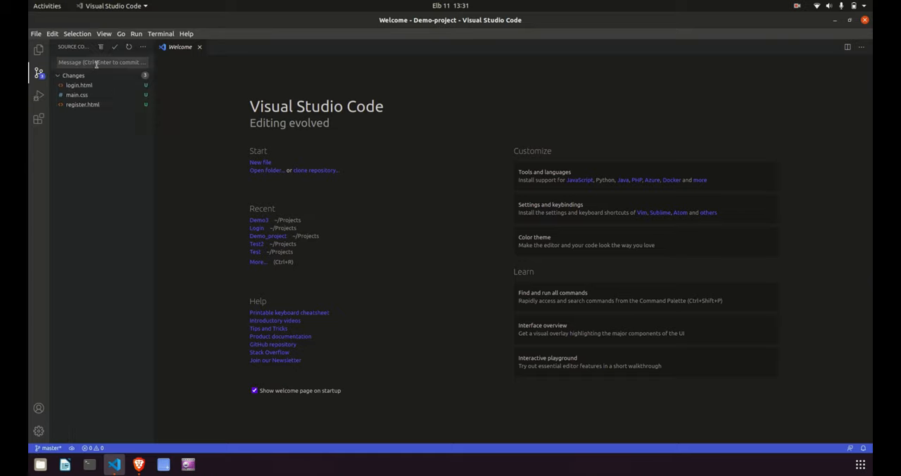
Commit all three files with the message 'first commit', staging everything.
{"action": "left_click", "coordinate": [102, 62]}
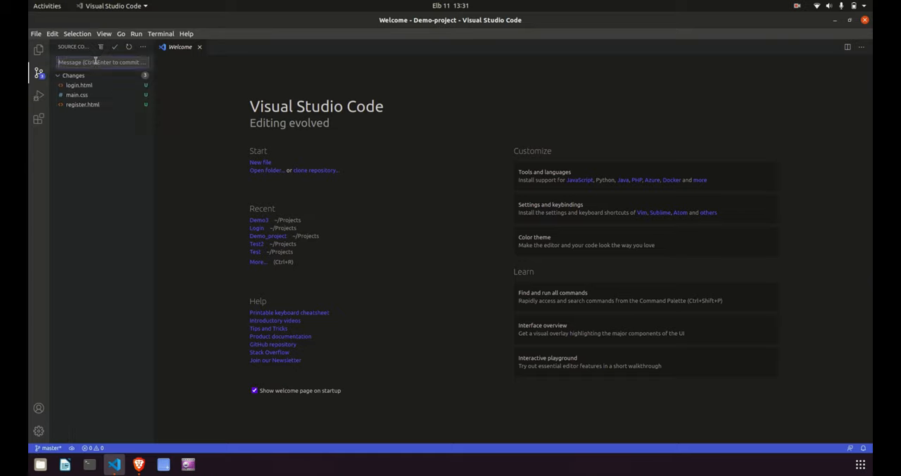
{"action": "type", "text": "firt"}
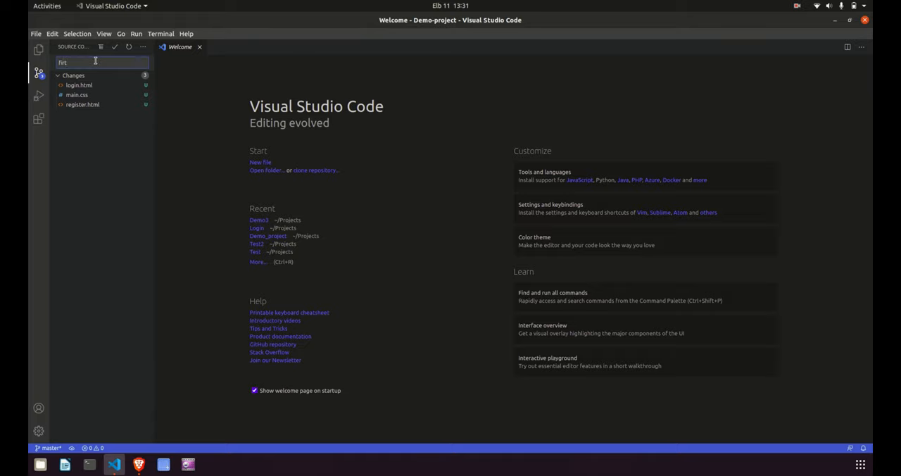
{"action": "type", "text": "first com"}
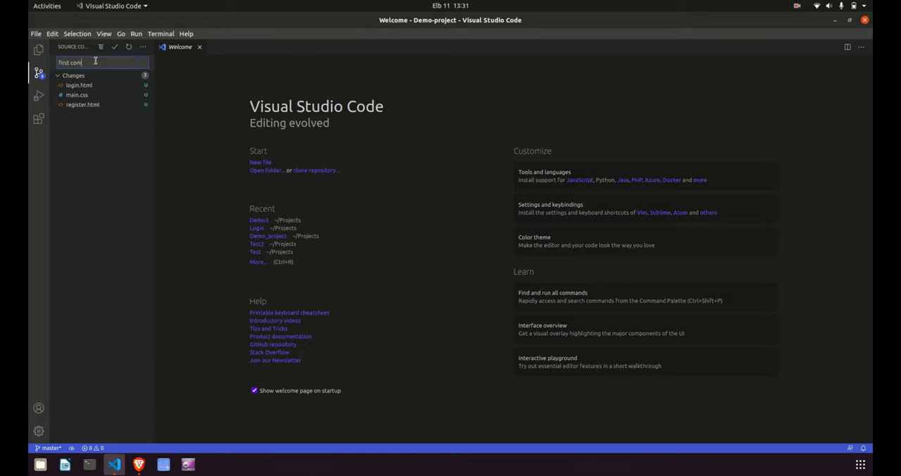
{"action": "left_click", "coordinate": [114, 47]}
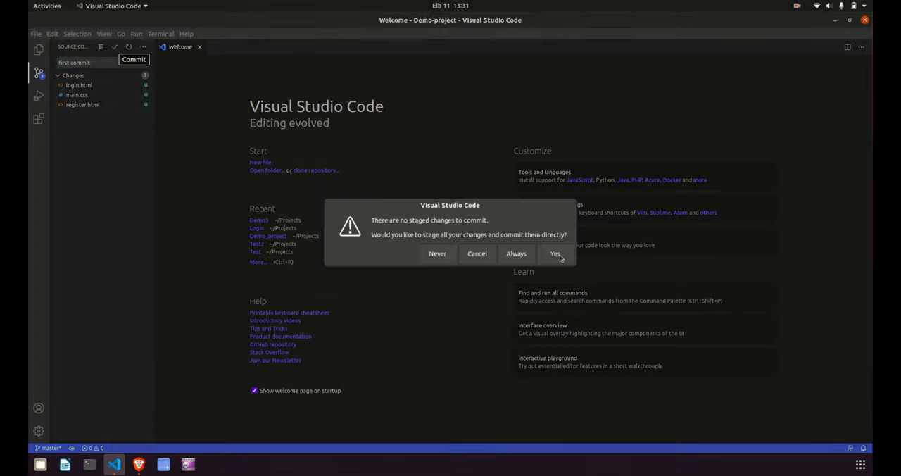
{"action": "left_click", "coordinate": [555, 253]}
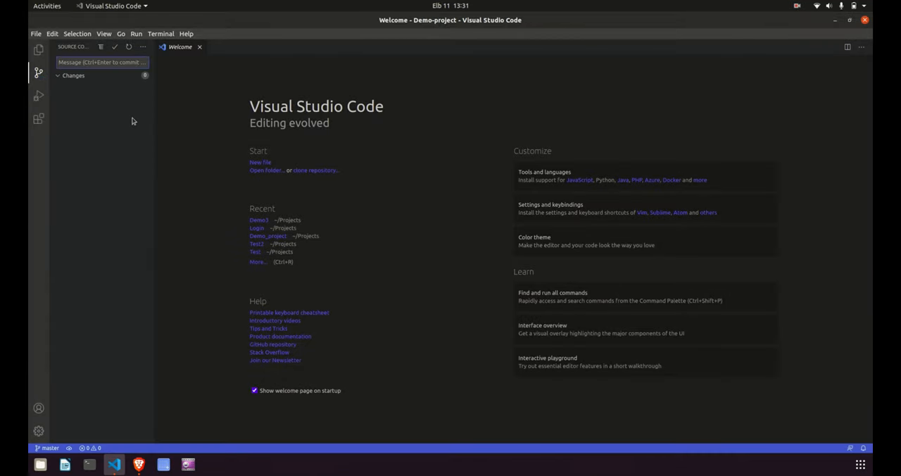
Attempt a push, then add a remote from GitHub to bring up sign-in.
{"action": "left_click", "coordinate": [143, 46]}
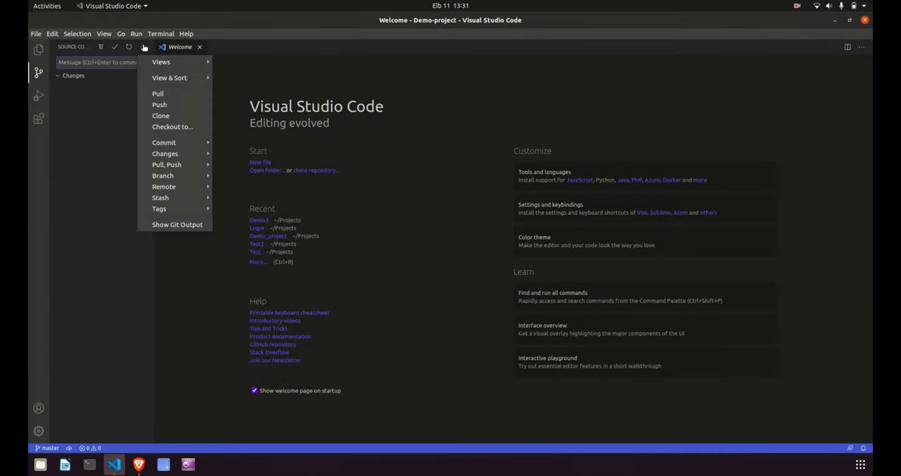
{"action": "mouse_move", "coordinate": [167, 164]}
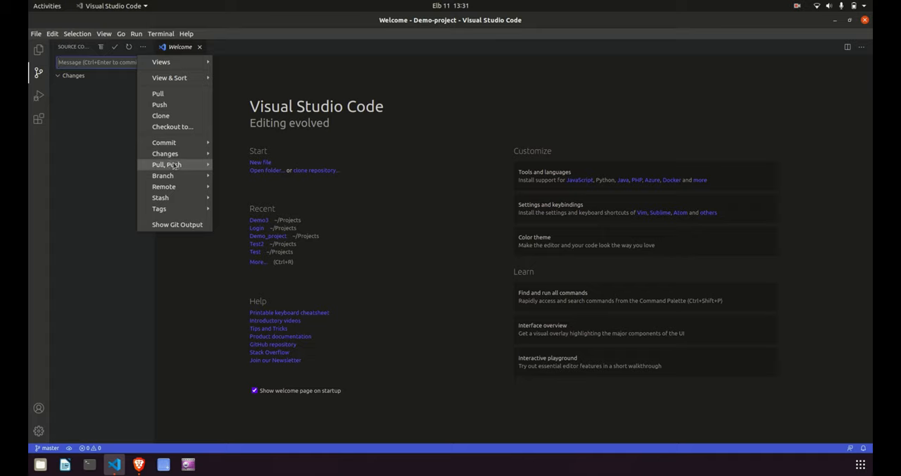
{"action": "left_click", "coordinate": [159, 104]}
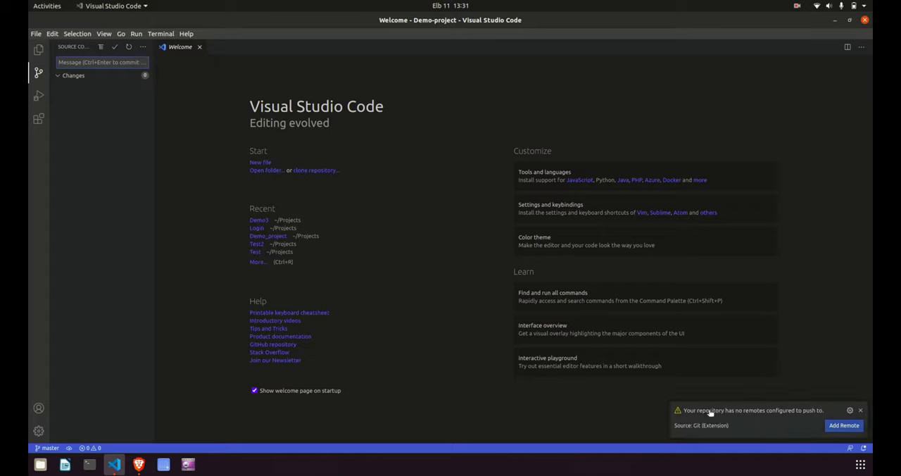
{"action": "mouse_move", "coordinate": [746, 410]}
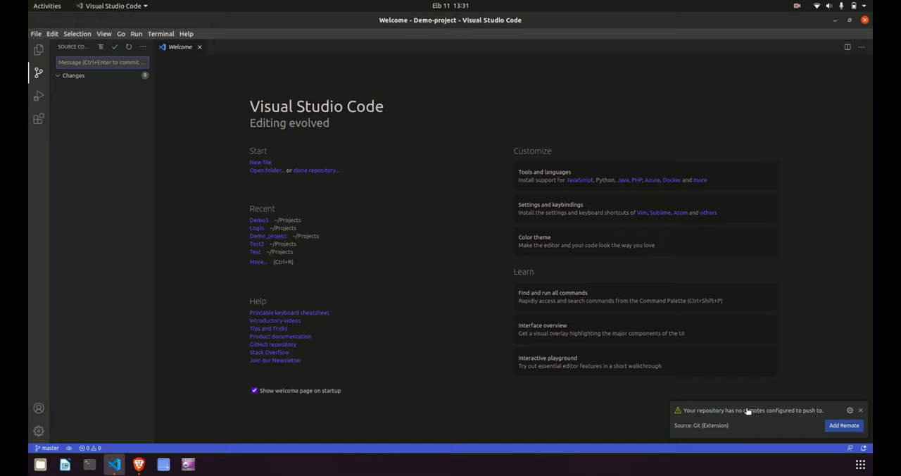
{"action": "mouse_move", "coordinate": [843, 425]}
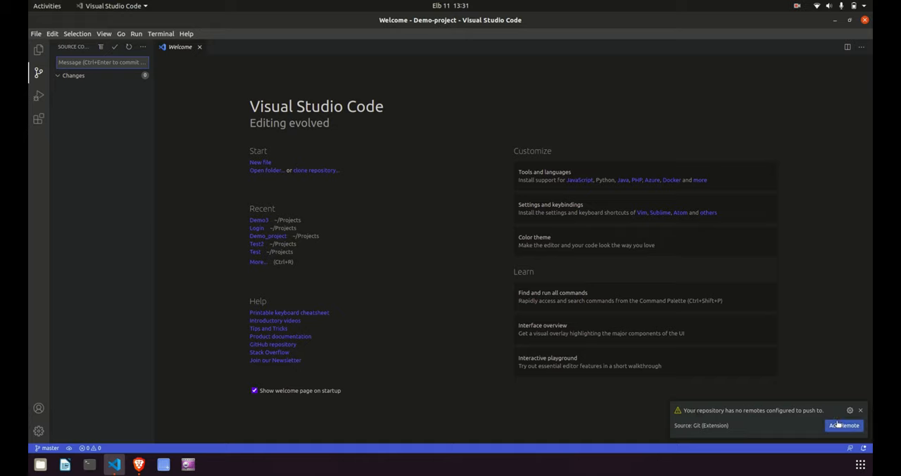
{"action": "left_click", "coordinate": [843, 425]}
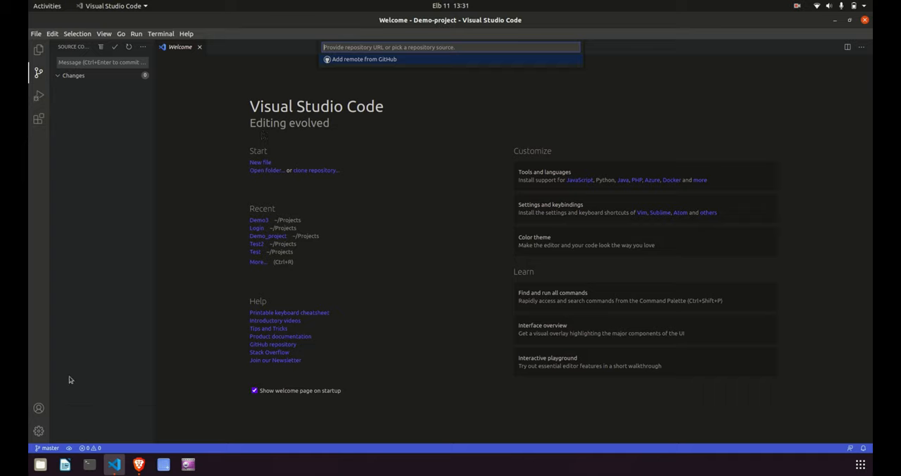
{"action": "mouse_move", "coordinate": [332, 85]}
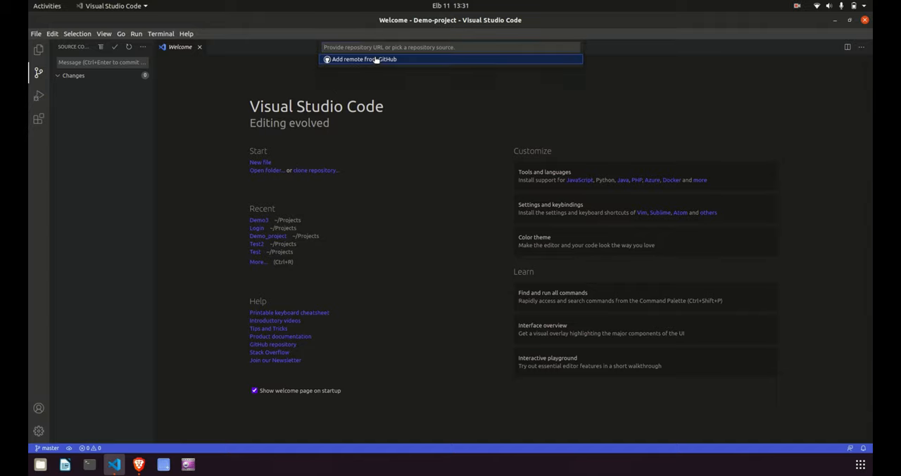
{"action": "left_click", "coordinate": [364, 59]}
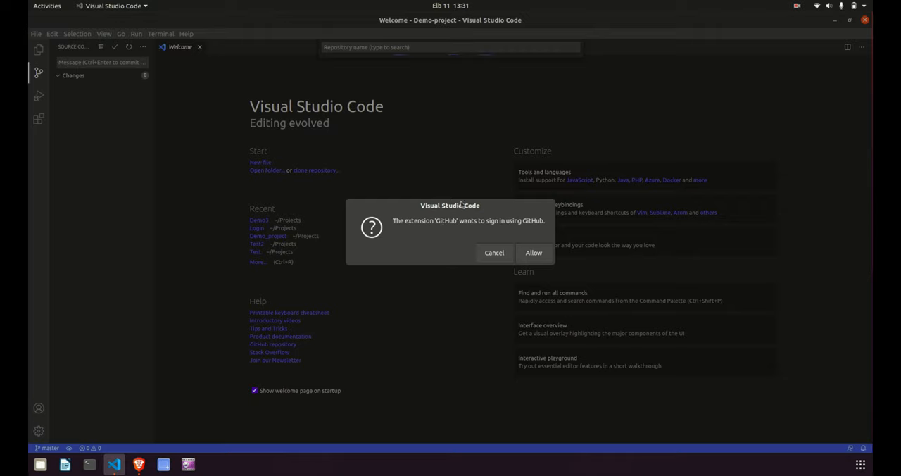
{"action": "mouse_move", "coordinate": [534, 252]}
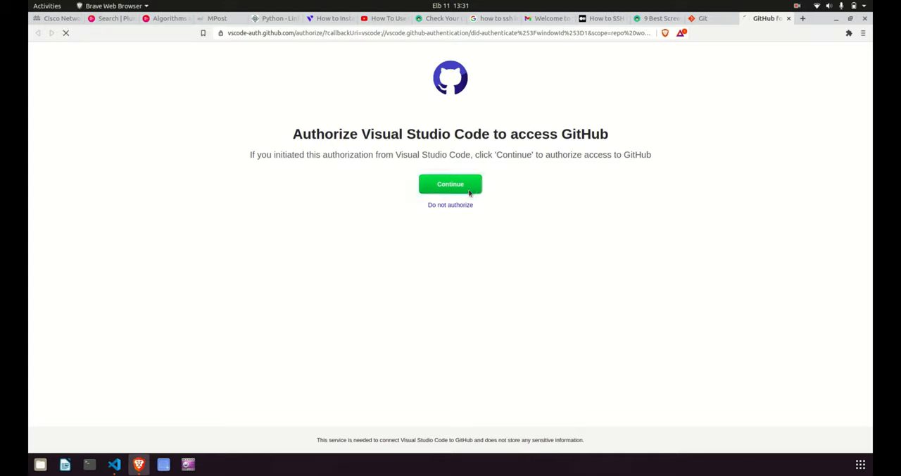
Authorize Visual Studio Code on GitHub and sign in to the account.
{"action": "left_click", "coordinate": [450, 184]}
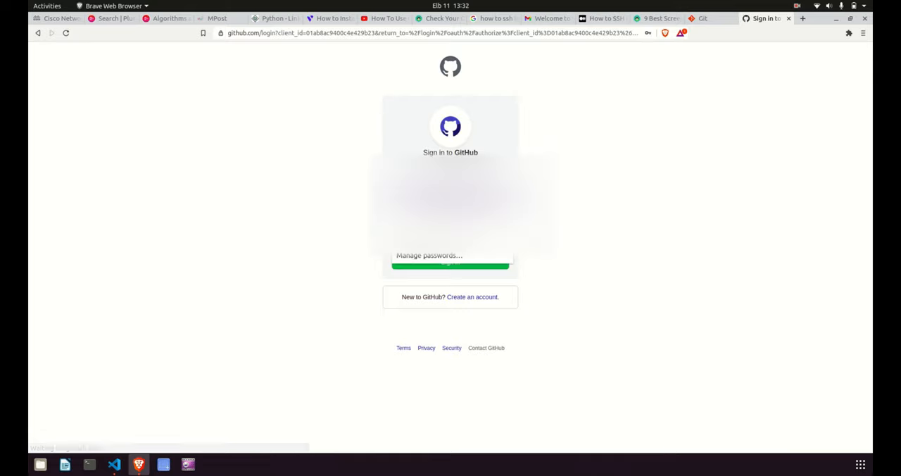
{"action": "left_click", "coordinate": [450, 261]}
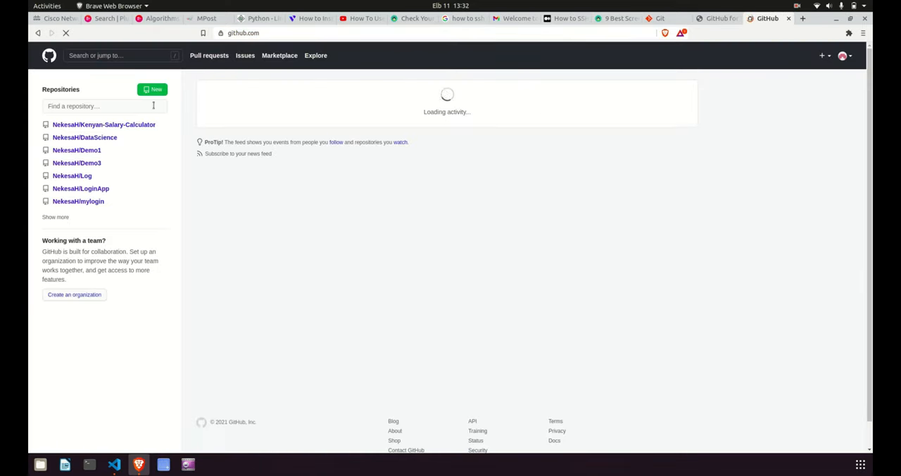
Create a public GitHub repository named Demo-project with a README file.
{"action": "left_click", "coordinate": [152, 90]}
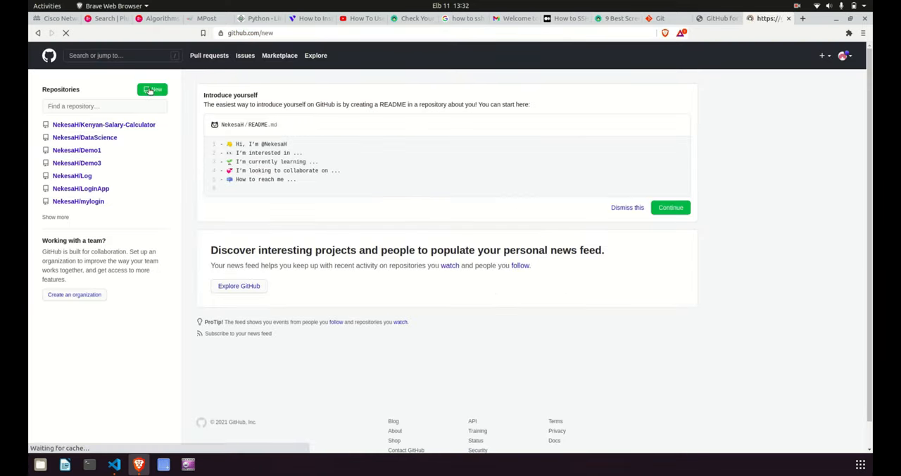
{"action": "left_click", "coordinate": [151, 90]}
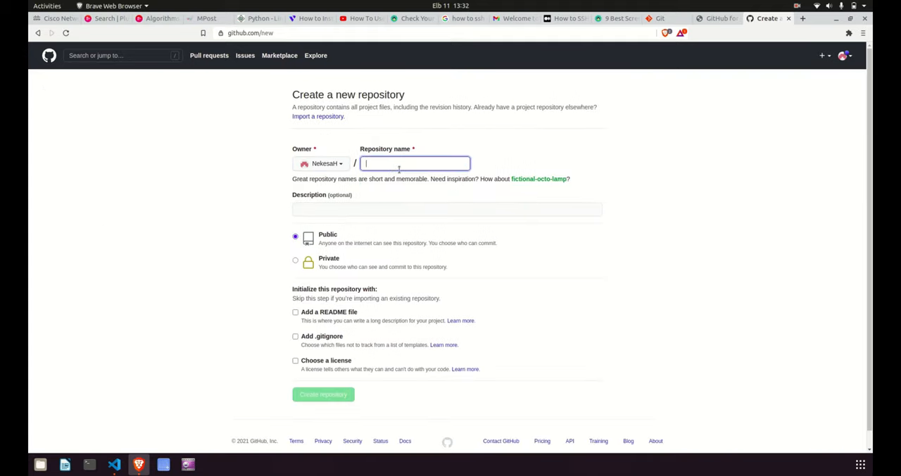
{"action": "type", "text": "Demo-project"}
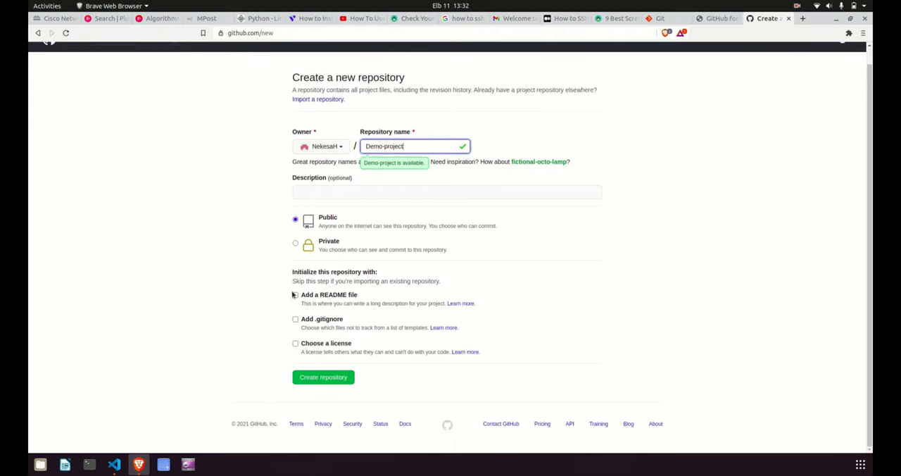
{"action": "left_click", "coordinate": [295, 295]}
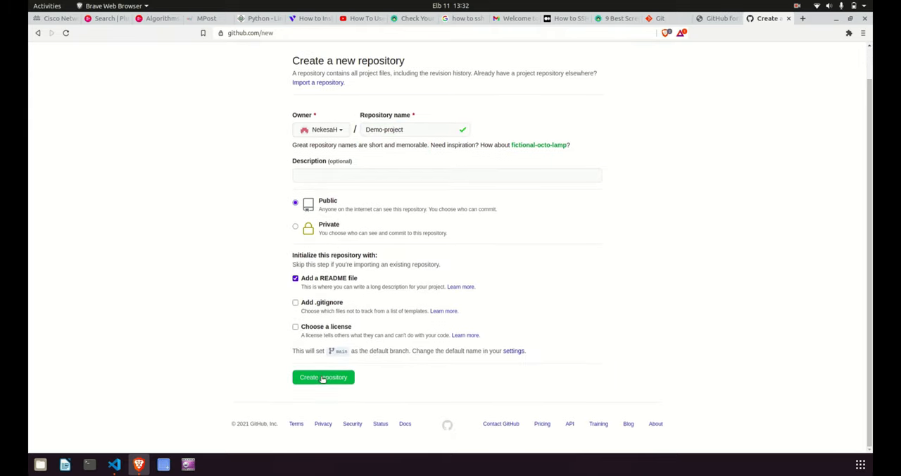
{"action": "left_click", "coordinate": [323, 376]}
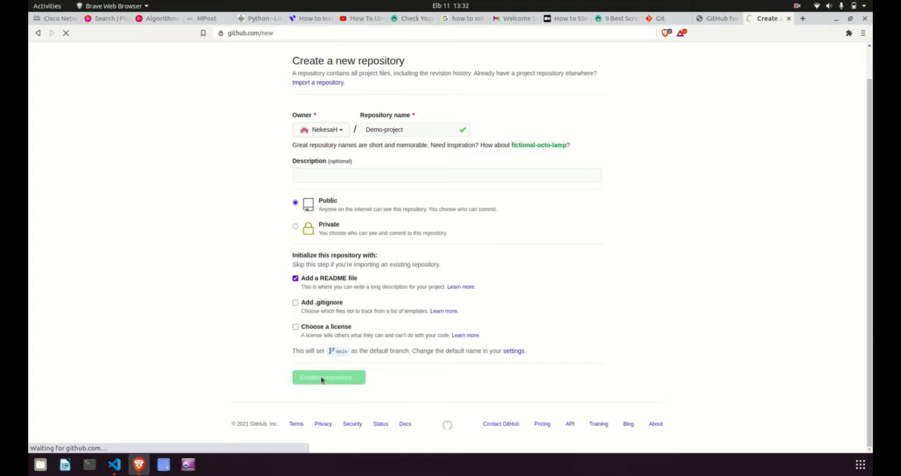
{"action": "left_click", "coordinate": [328, 377]}
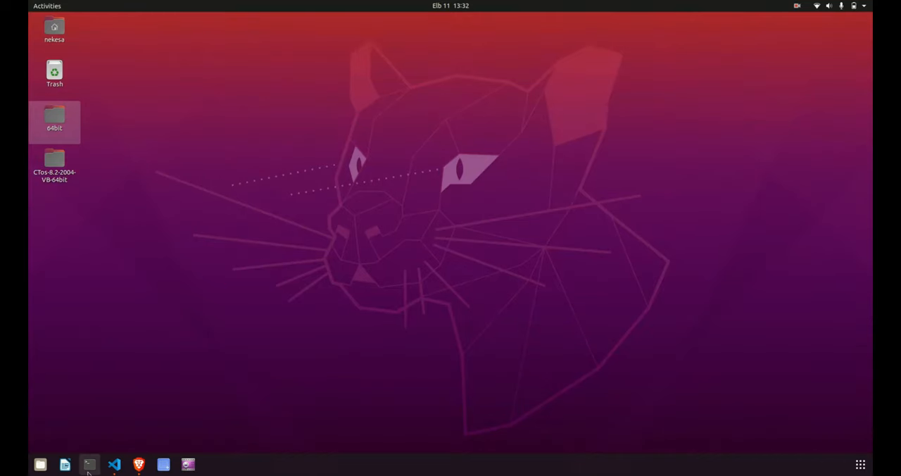
Choose the GitHub Demo-project repository as remote and name it Demo-project.
{"action": "left_click", "coordinate": [114, 464]}
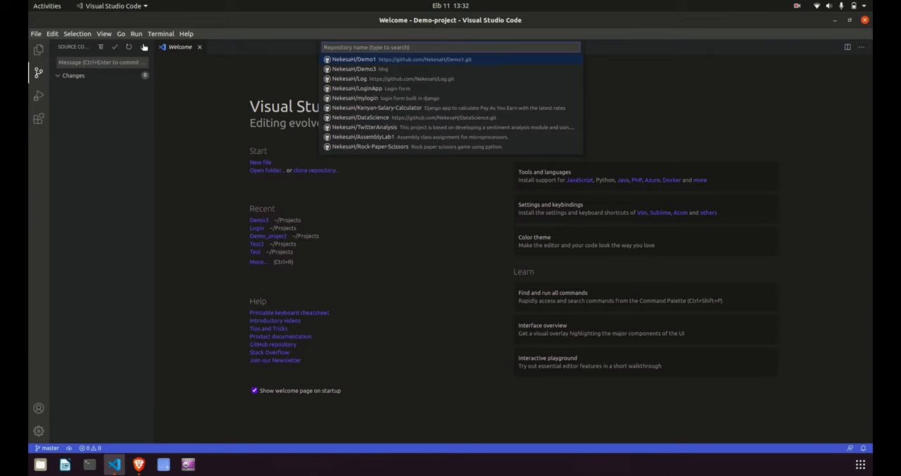
{"action": "left_click", "coordinate": [142, 47]}
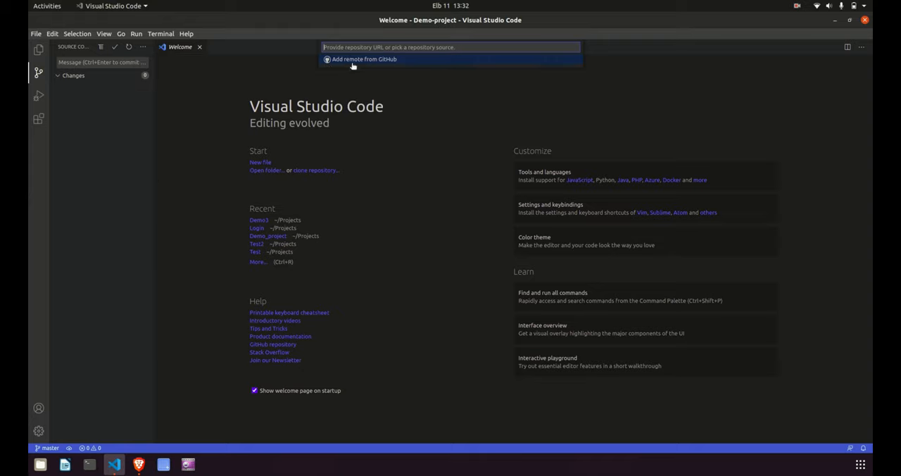
{"action": "left_click", "coordinate": [364, 59]}
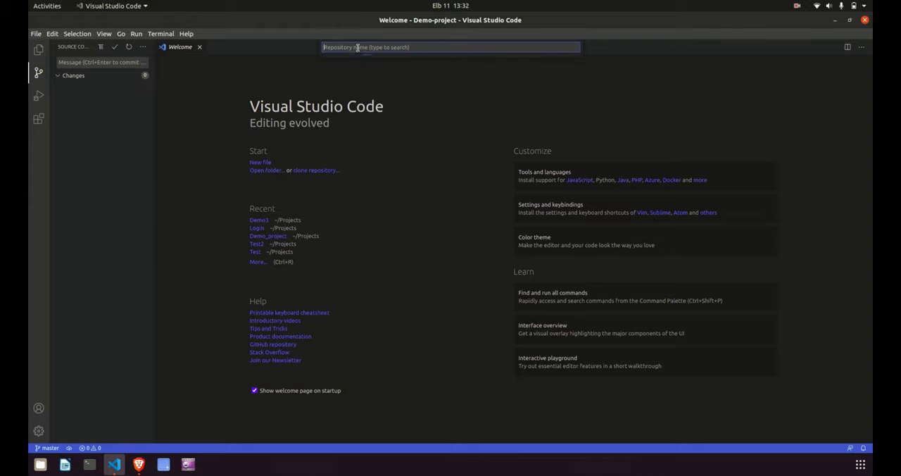
{"action": "left_click", "coordinate": [451, 47]}
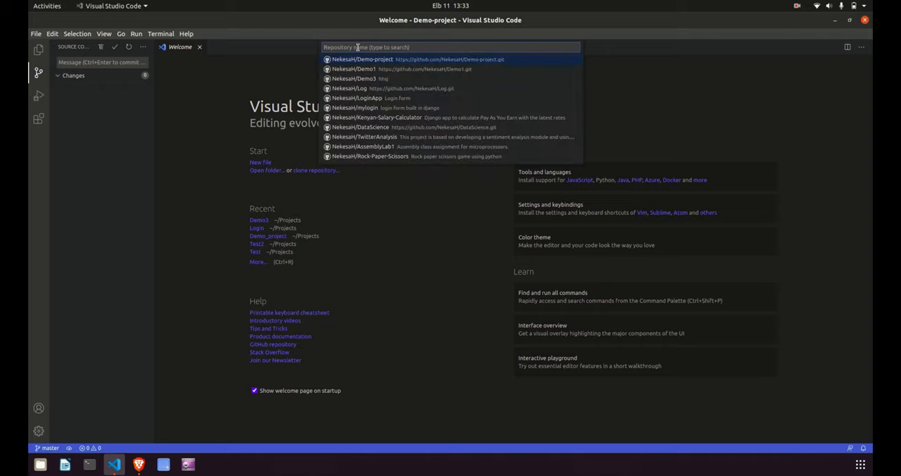
{"action": "mouse_move", "coordinate": [341, 83]}
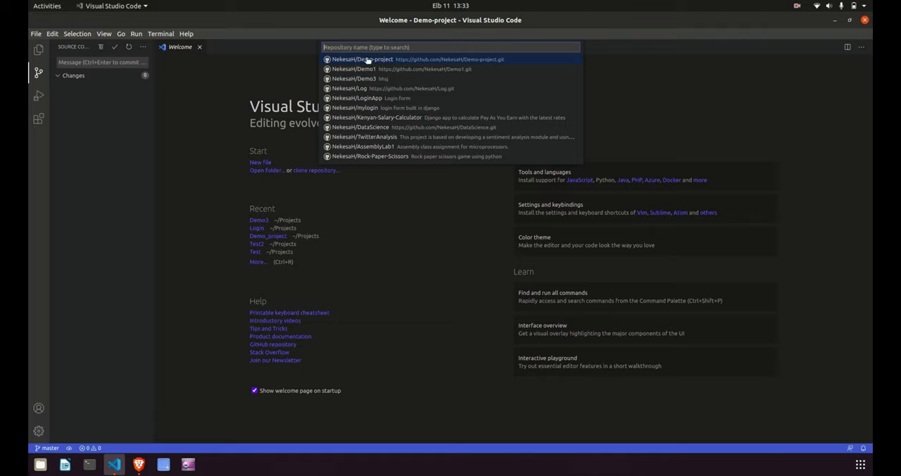
{"action": "left_click", "coordinate": [364, 59]}
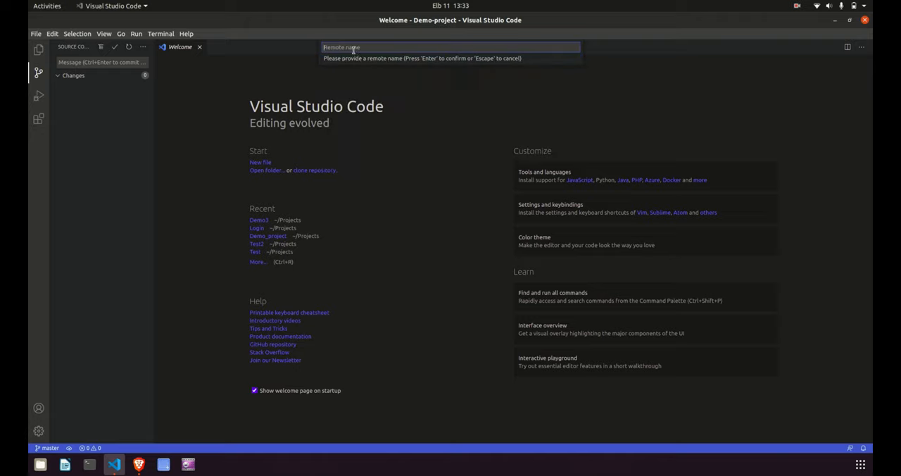
{"action": "type", "text": "Demo-proje"}
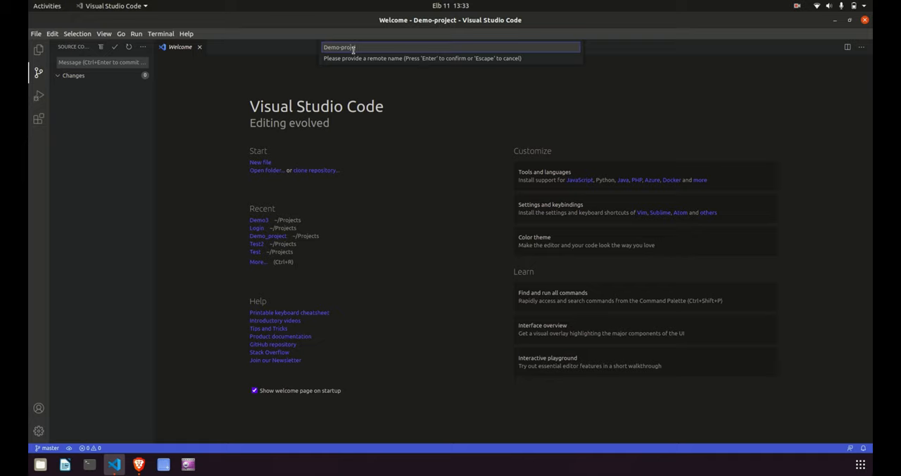
{"action": "key", "text": "Escape"}
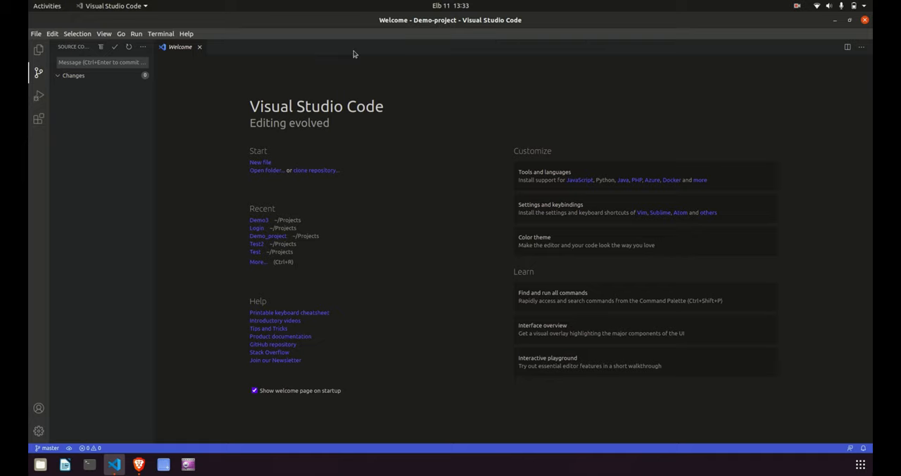
{"action": "mouse_move", "coordinate": [123, 47]}
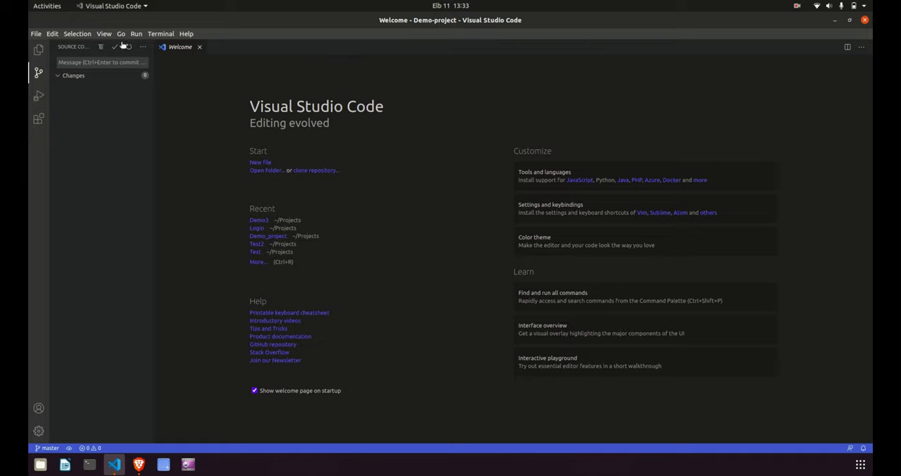
{"action": "left_click", "coordinate": [142, 47]}
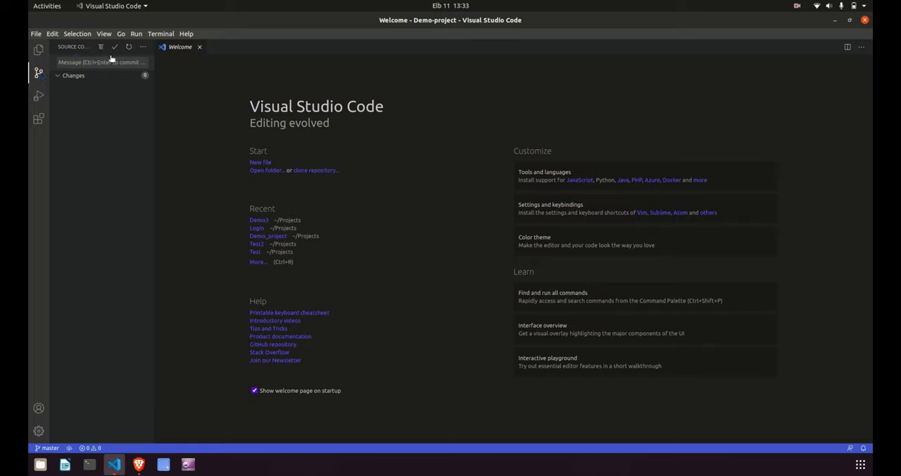
{"action": "mouse_move", "coordinate": [73, 431]}
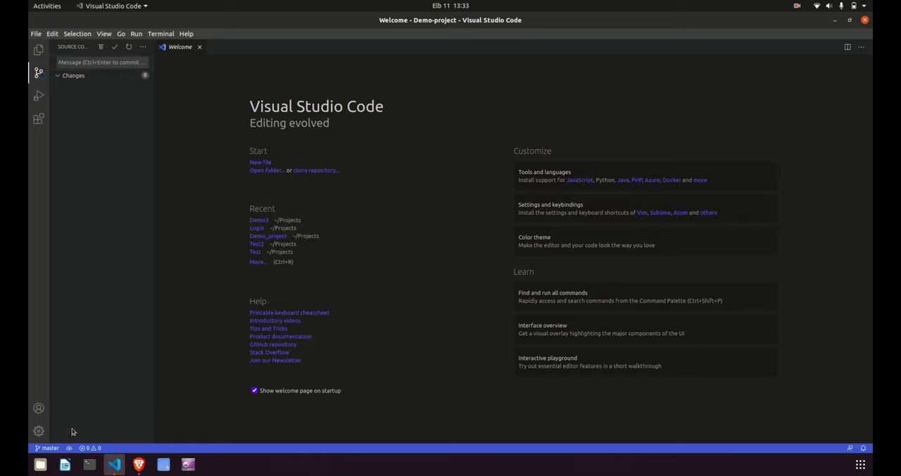
{"action": "mouse_move", "coordinate": [64, 454]}
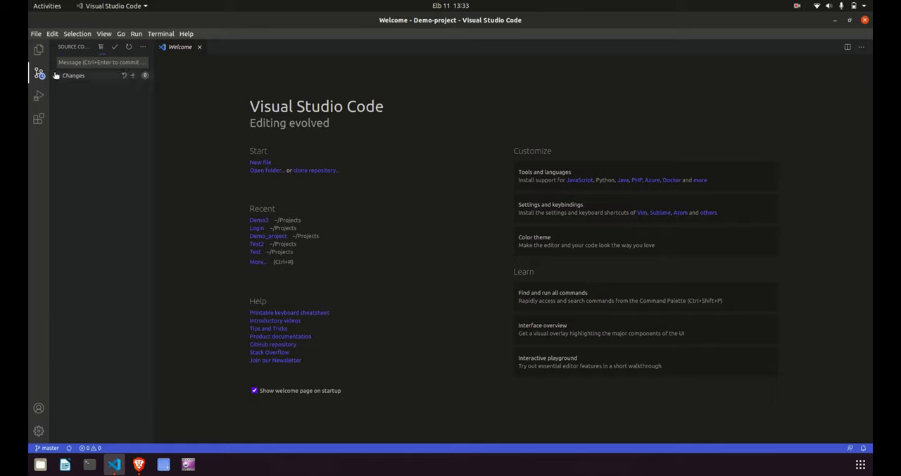
Change register.html's title to Register and view it as a pending change.
{"action": "left_click", "coordinate": [39, 49]}
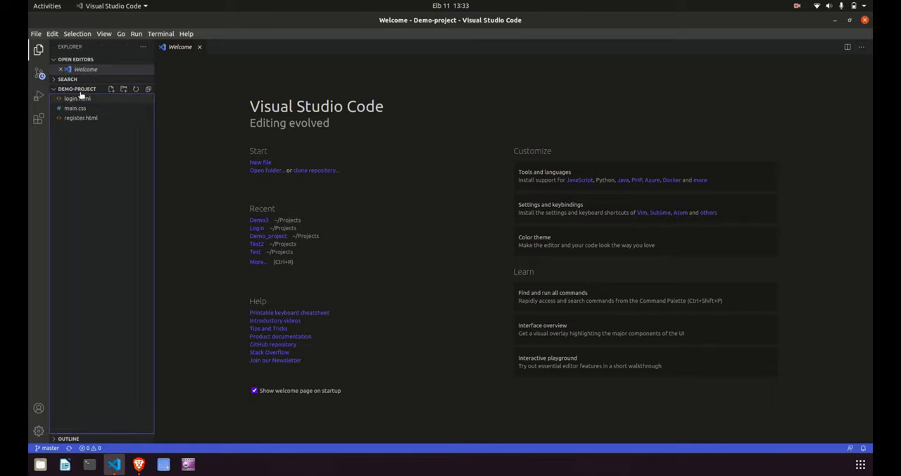
{"action": "double_click", "coordinate": [80, 117]}
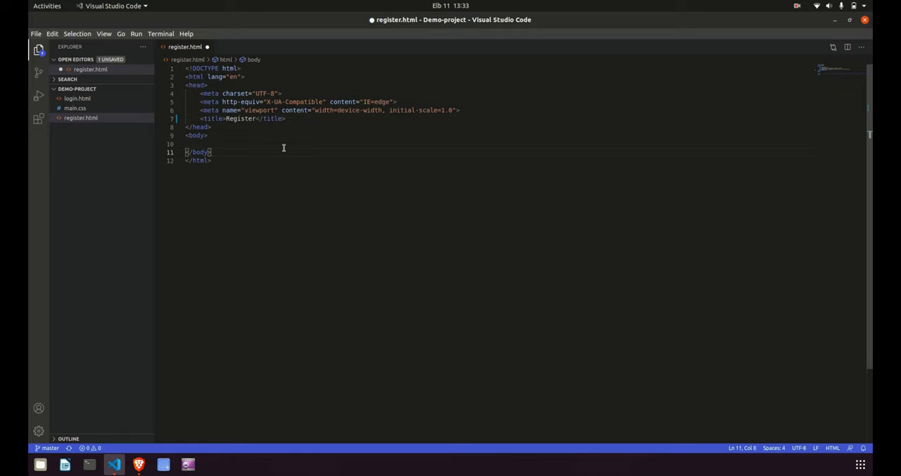
{"action": "left_click", "coordinate": [39, 73]}
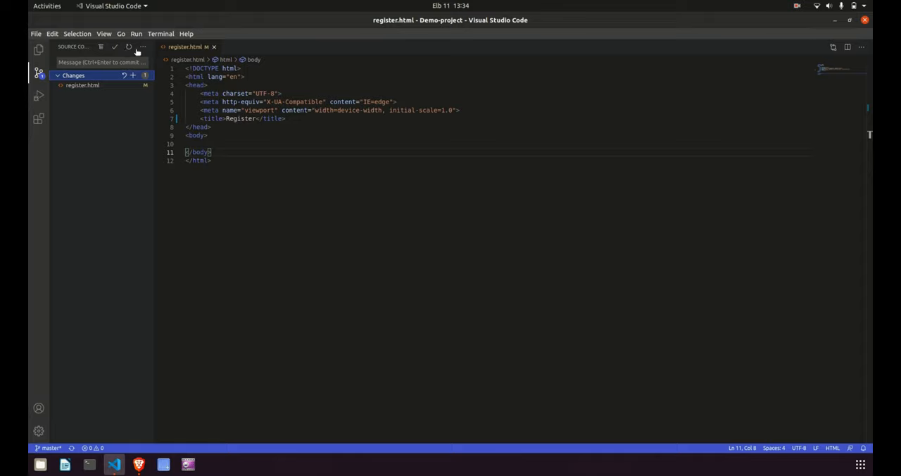
Cancel the discard prompt, stage register.html, and enter the message 'title chnage'.
{"action": "left_click", "coordinate": [115, 46]}
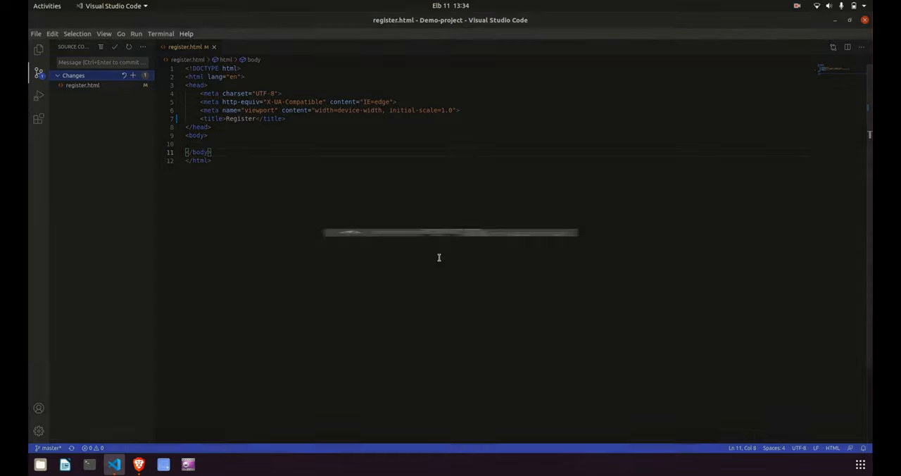
{"action": "mouse_move", "coordinate": [132, 75]}
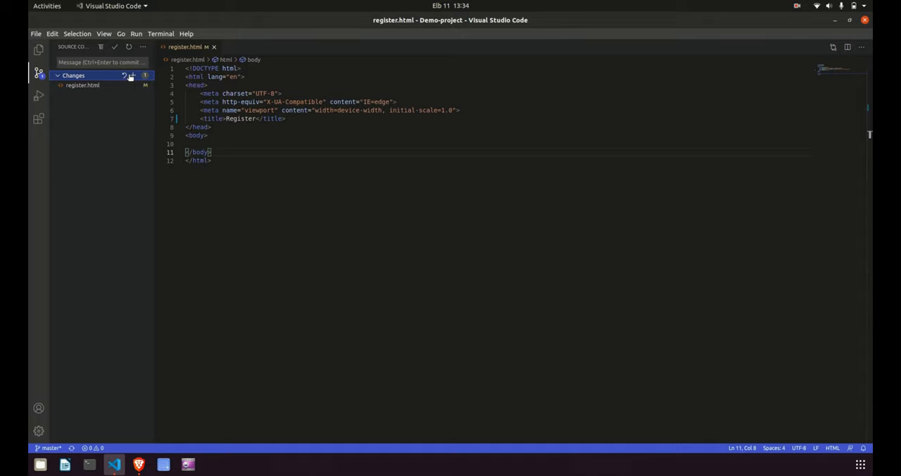
{"action": "left_click", "coordinate": [129, 75]}
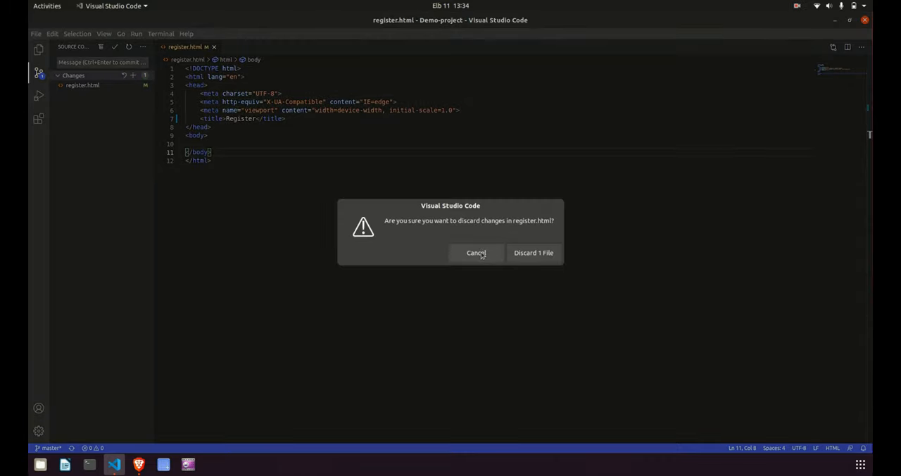
{"action": "left_click", "coordinate": [476, 252]}
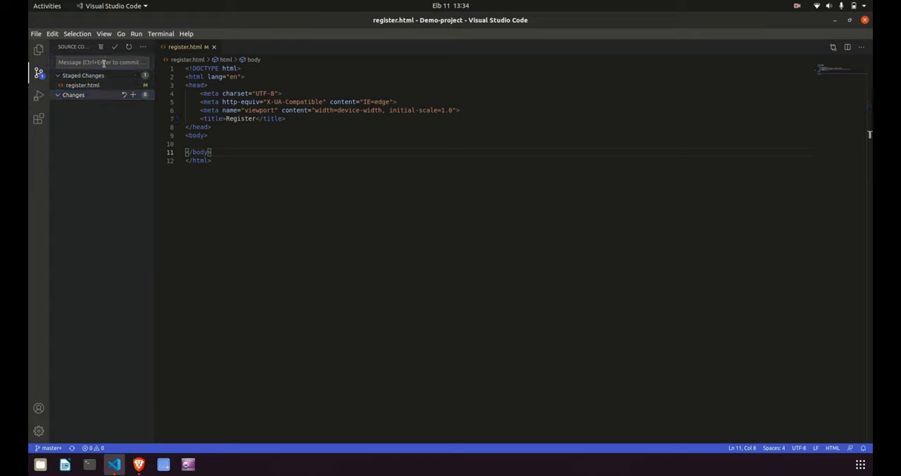
{"action": "type", "text": "sE"}
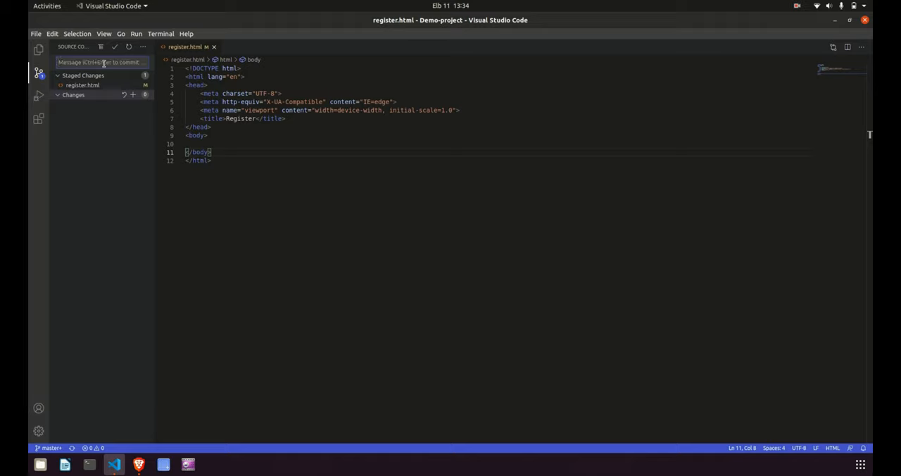
{"action": "type", "text": "Co"}
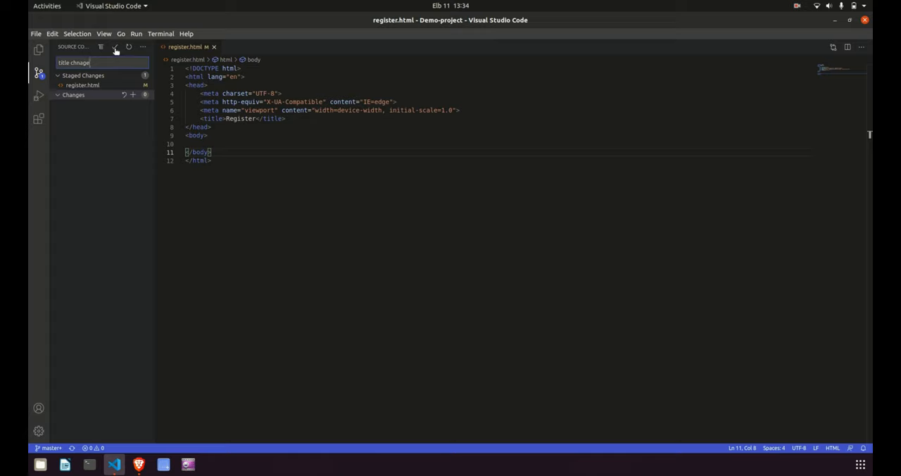
Commit the register.html title change and push it to the remote repository.
{"action": "left_click", "coordinate": [143, 46]}
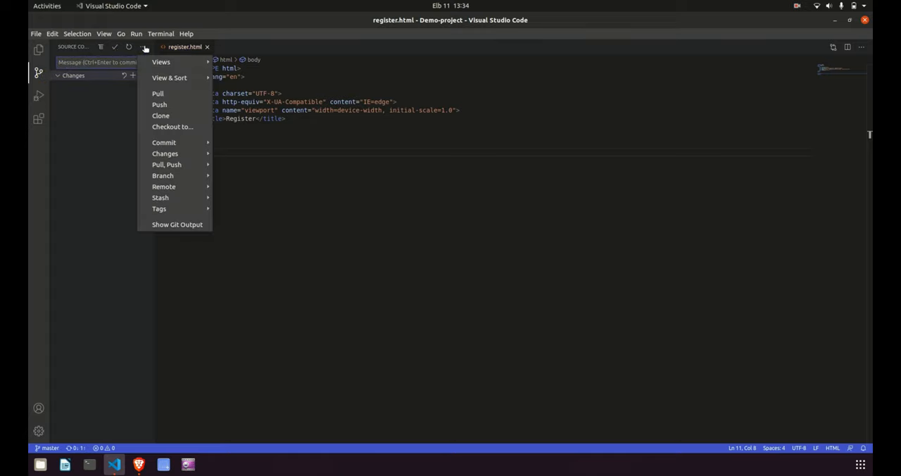
{"action": "left_click", "coordinate": [104, 158]}
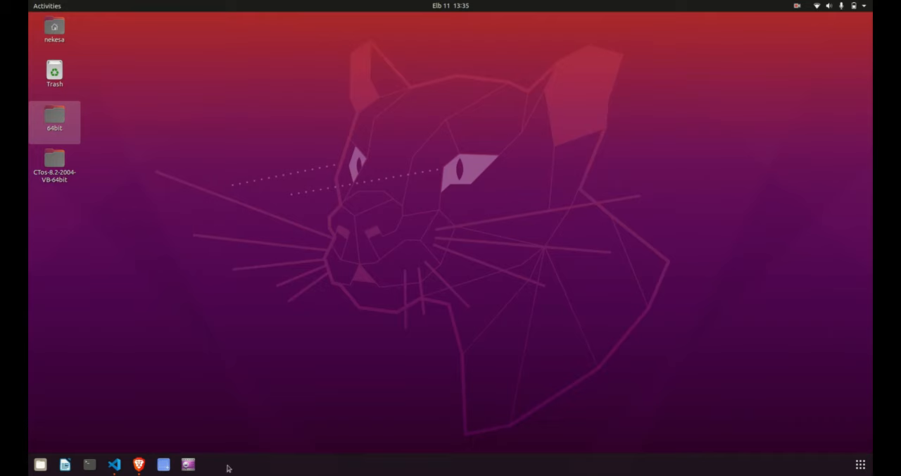
In a new window, start Clone Repository from GitHub via Source Control.
{"action": "left_click", "coordinate": [114, 463]}
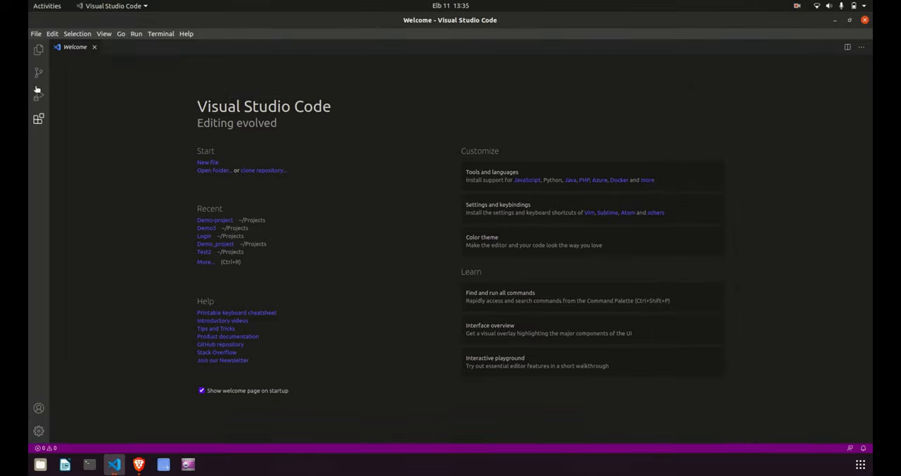
{"action": "left_click", "coordinate": [38, 73]}
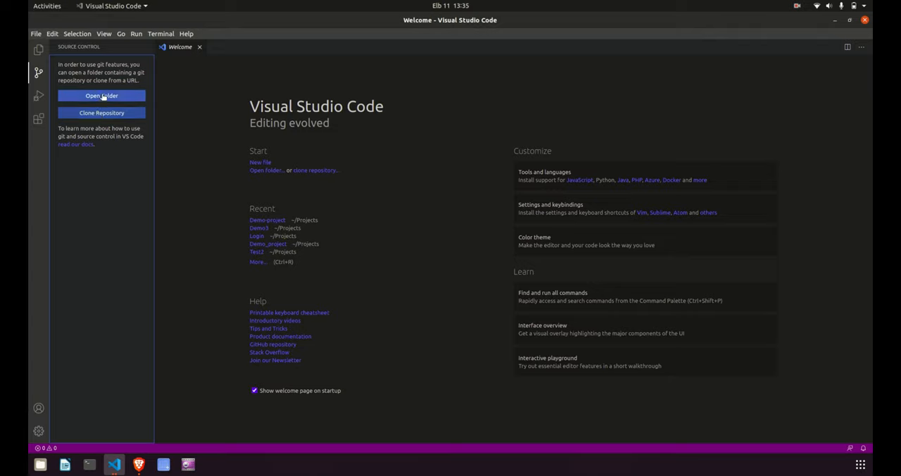
{"action": "mouse_move", "coordinate": [101, 113]}
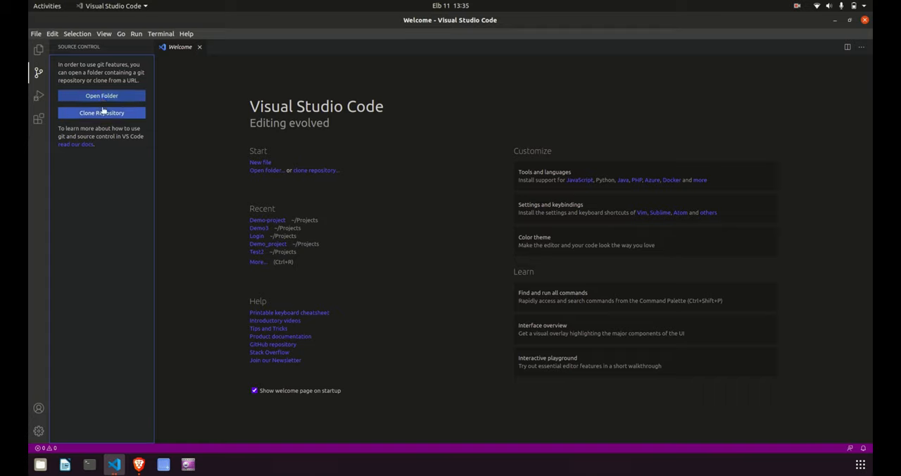
{"action": "left_click", "coordinate": [102, 113]}
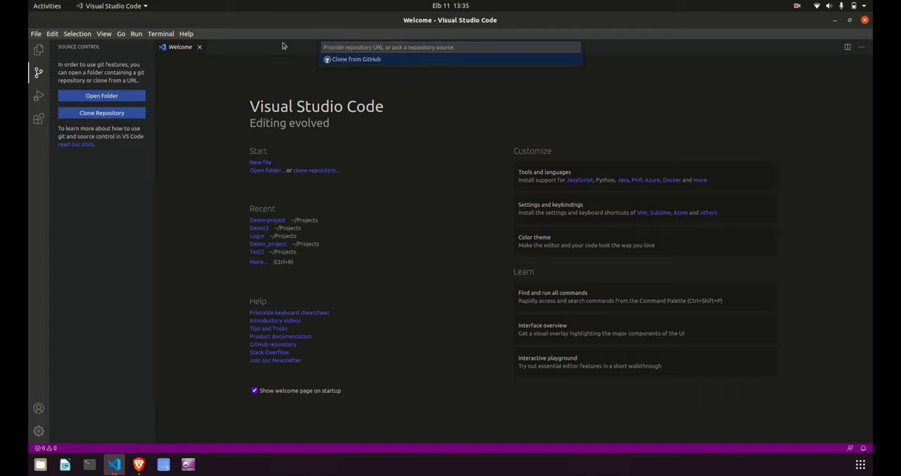
{"action": "left_click", "coordinate": [355, 59]}
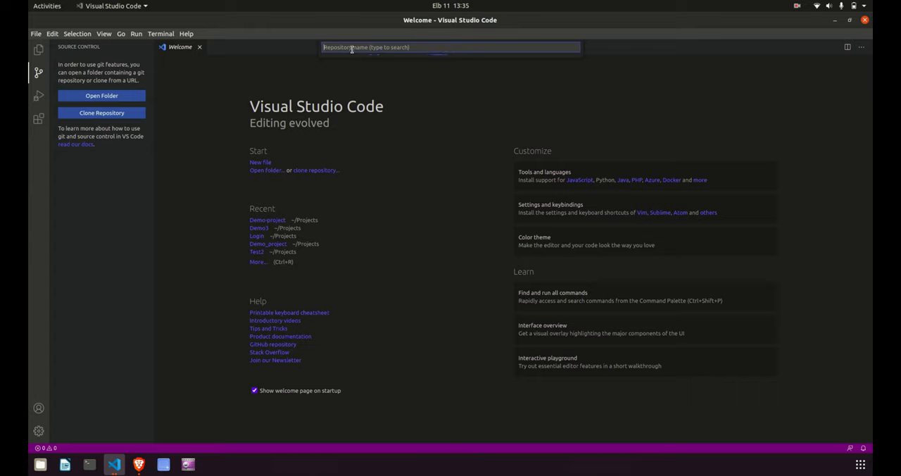
Pick the TwitterAnalysis repository and choose the Documents folder as the clone location.
{"action": "left_click", "coordinate": [451, 47]}
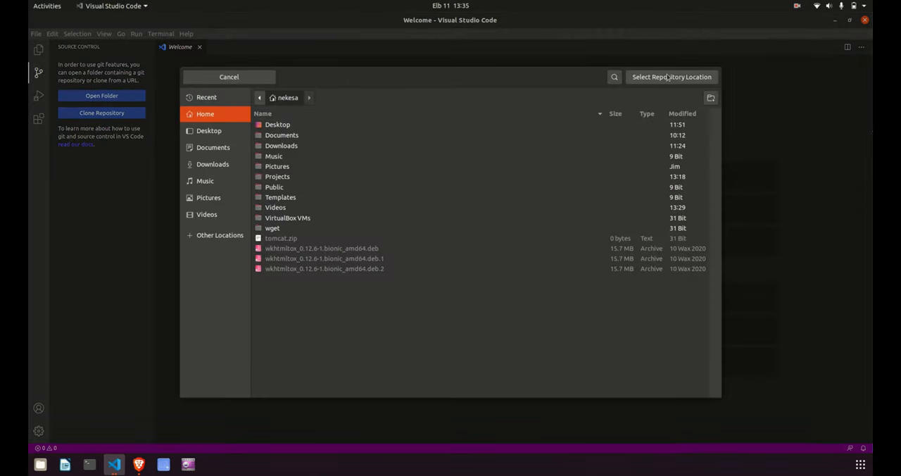
{"action": "mouse_move", "coordinate": [295, 125]}
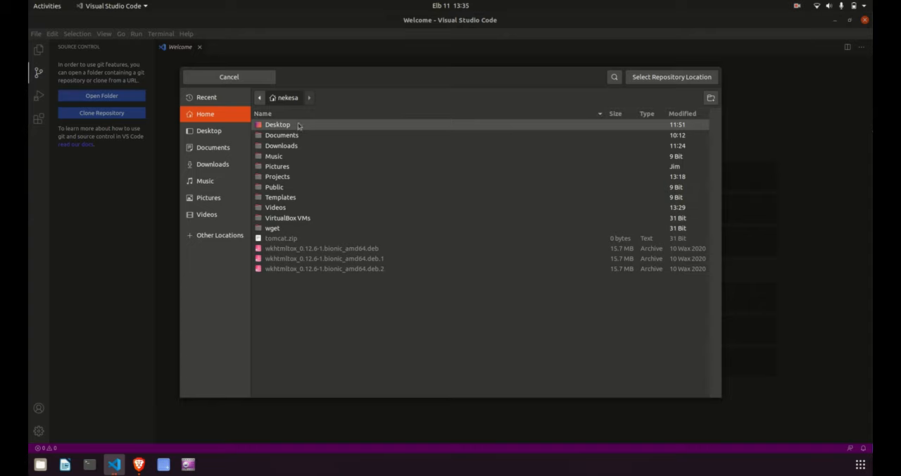
{"action": "left_click", "coordinate": [281, 135]}
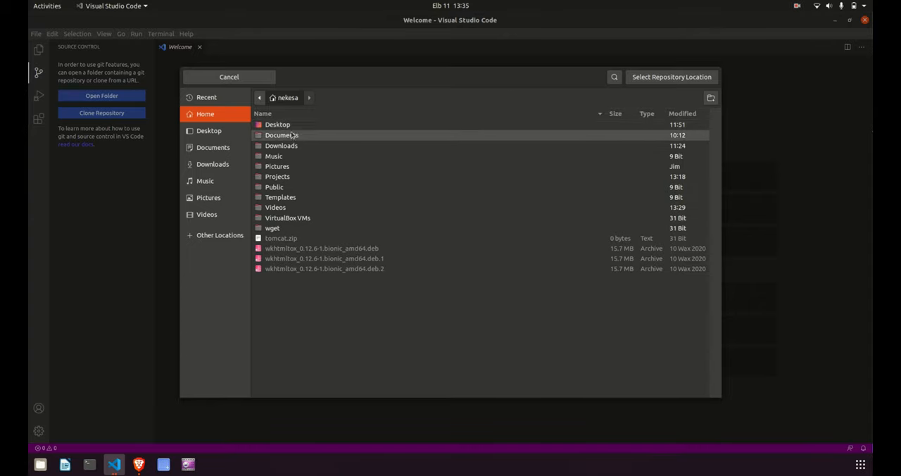
{"action": "left_click", "coordinate": [282, 135]}
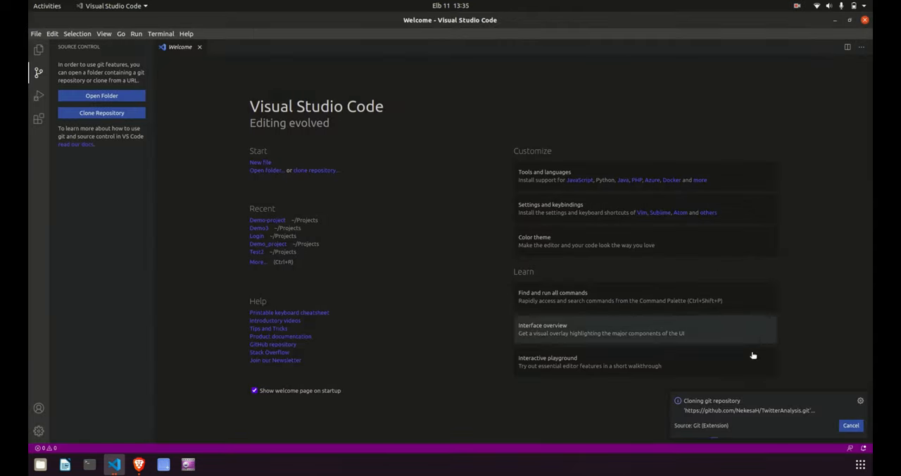
{"action": "mouse_move", "coordinate": [737, 398]}
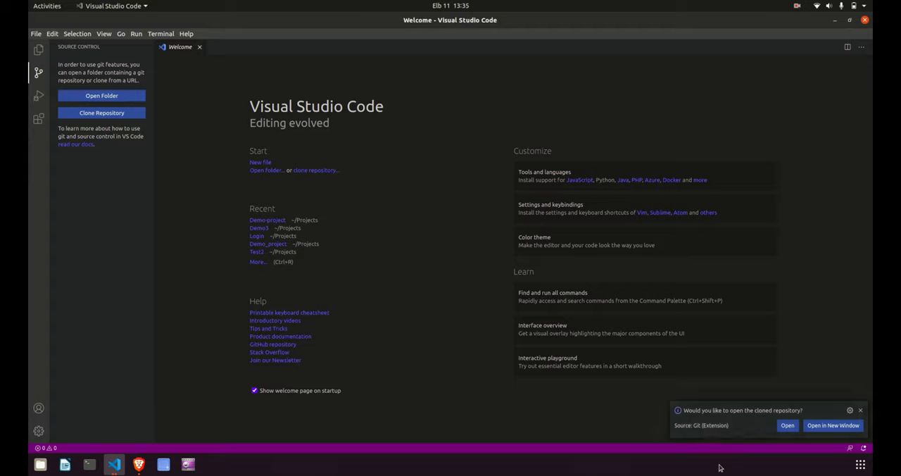
Open TwitterAnalysis in a new window, view README.md and twitterbot.ipynb, then minimize it.
{"action": "left_click", "coordinate": [832, 425]}
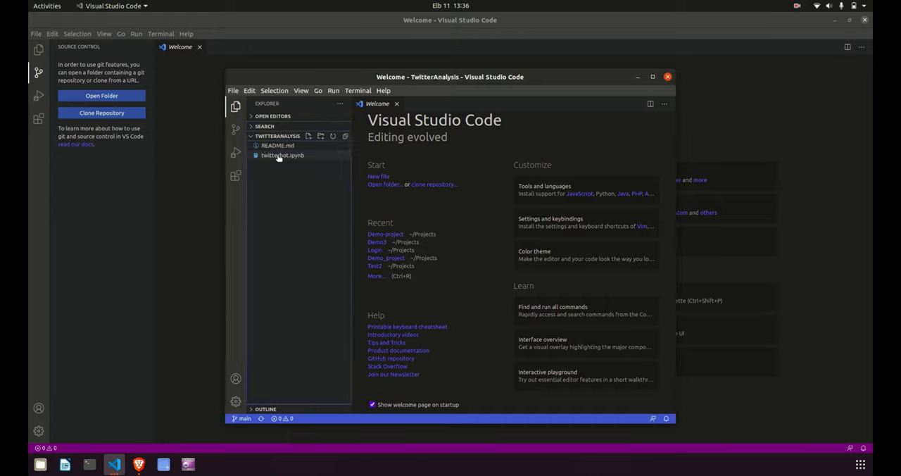
{"action": "double_click", "coordinate": [282, 155]}
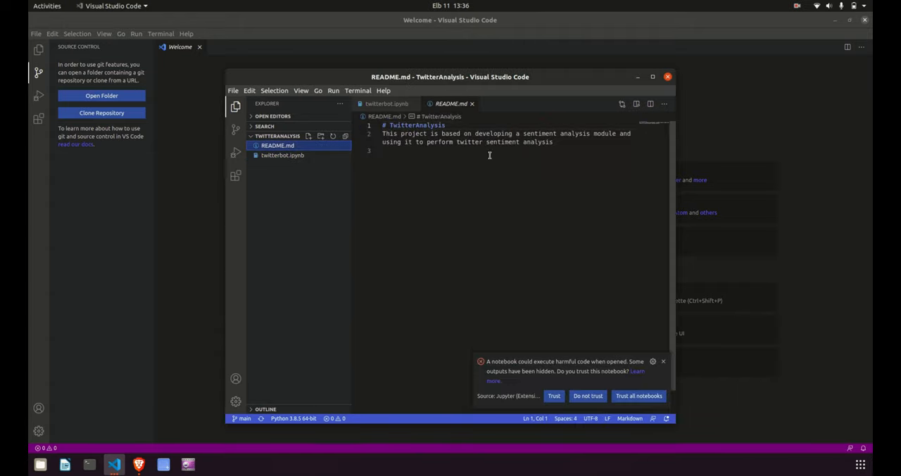
{"action": "mouse_move", "coordinate": [615, 270]}
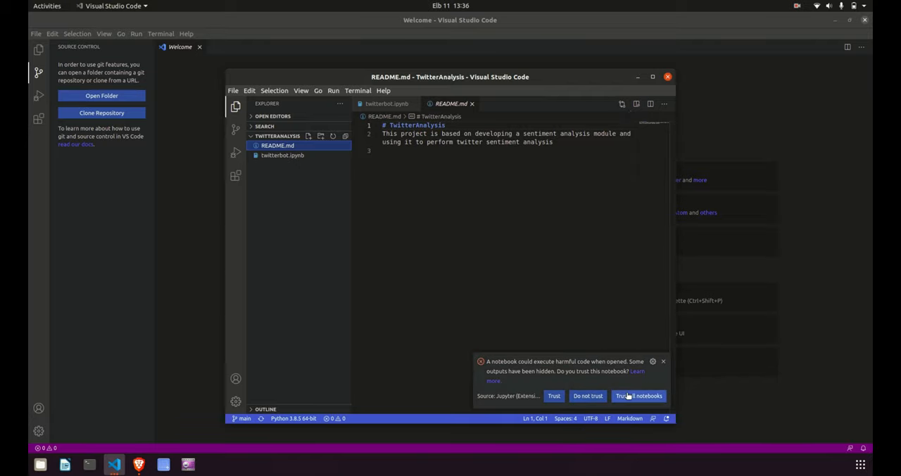
{"action": "left_click", "coordinate": [637, 395]}
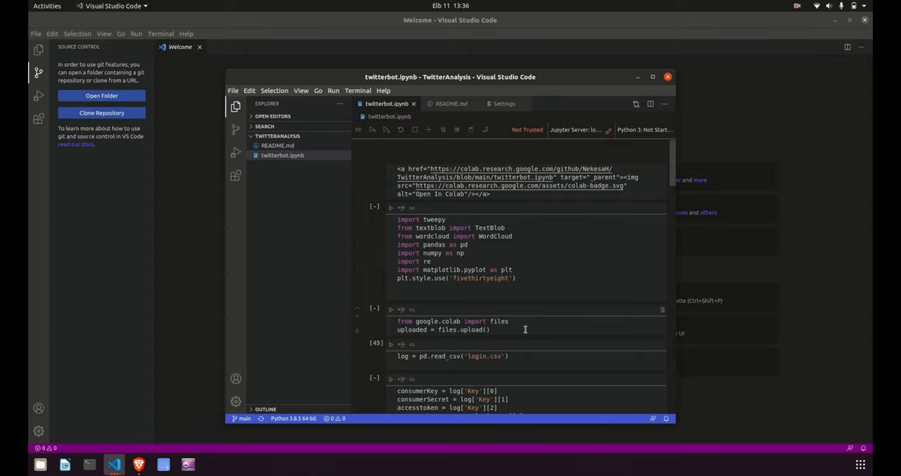
{"action": "scroll", "scroll_direction": "down", "scroll_amount": 3}
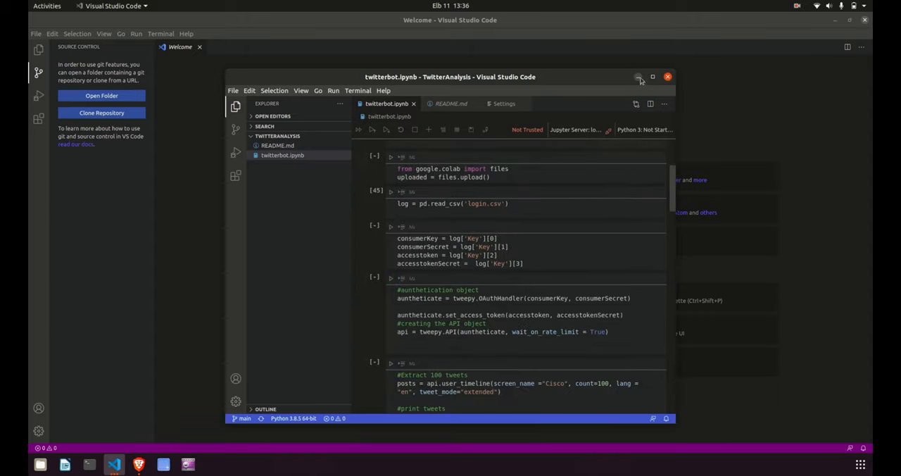
{"action": "left_click", "coordinate": [666, 77]}
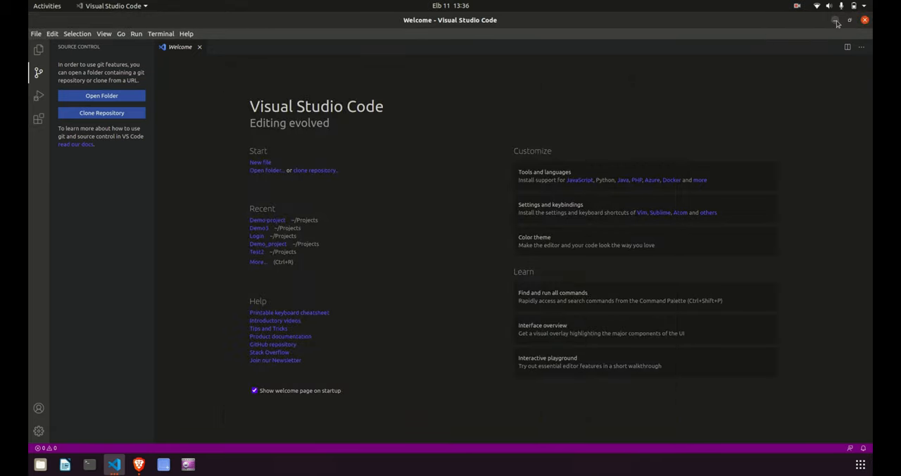
{"action": "mouse_move", "coordinate": [836, 22]}
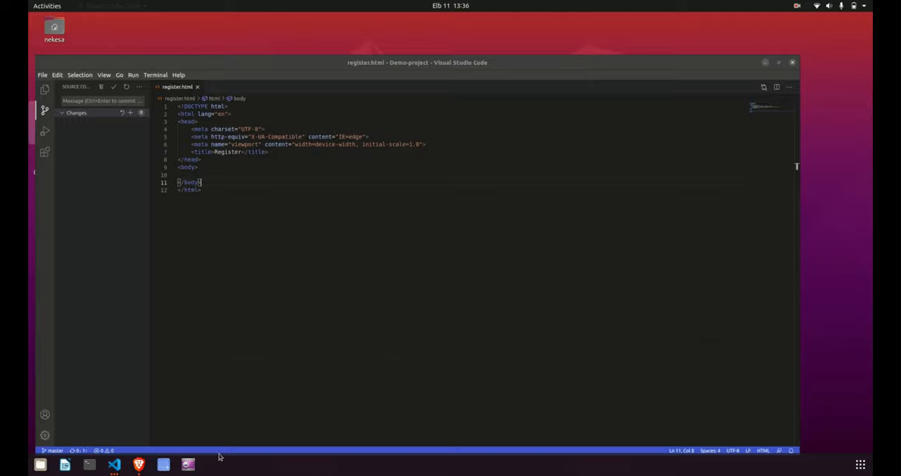
Compare master with main on Demo-project, reviewing added login.html, main.css and register.html.
{"action": "left_click", "coordinate": [139, 464]}
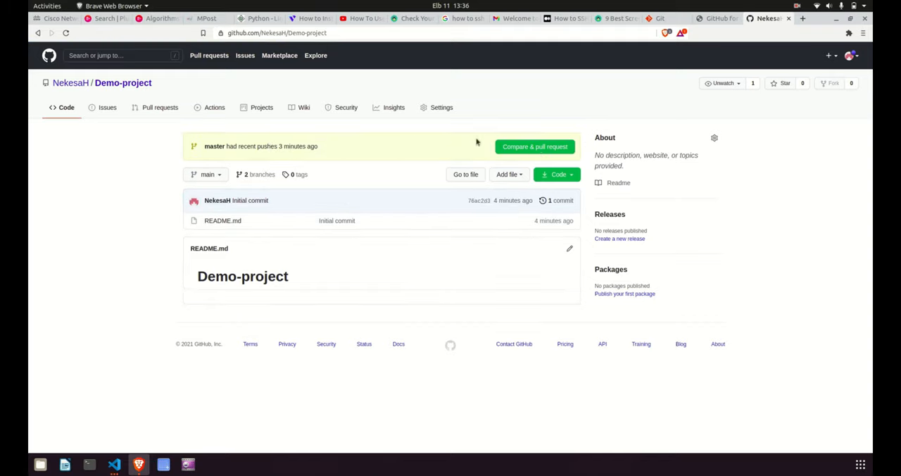
{"action": "left_click", "coordinate": [534, 146]}
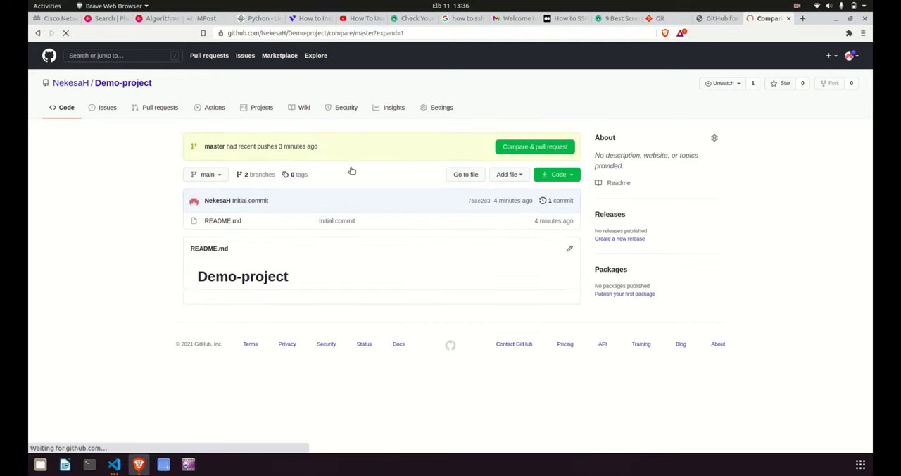
{"action": "left_click", "coordinate": [534, 146]}
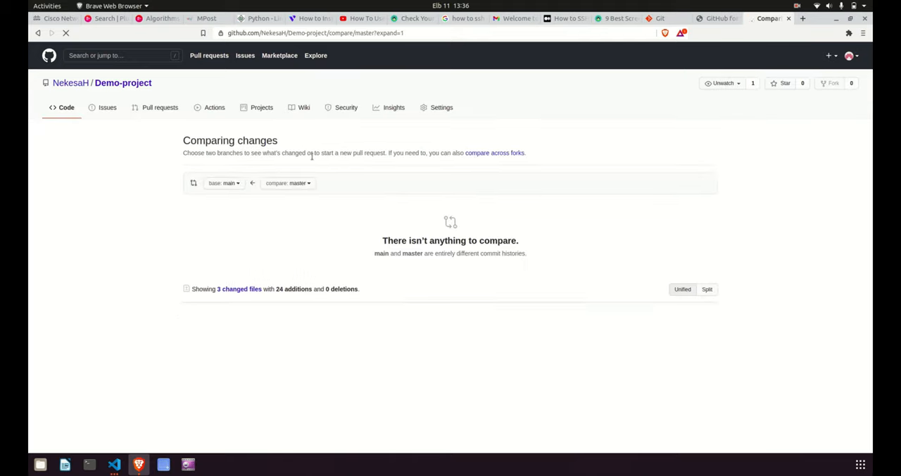
{"action": "scroll", "scroll_direction": "down", "scroll_amount": 3}
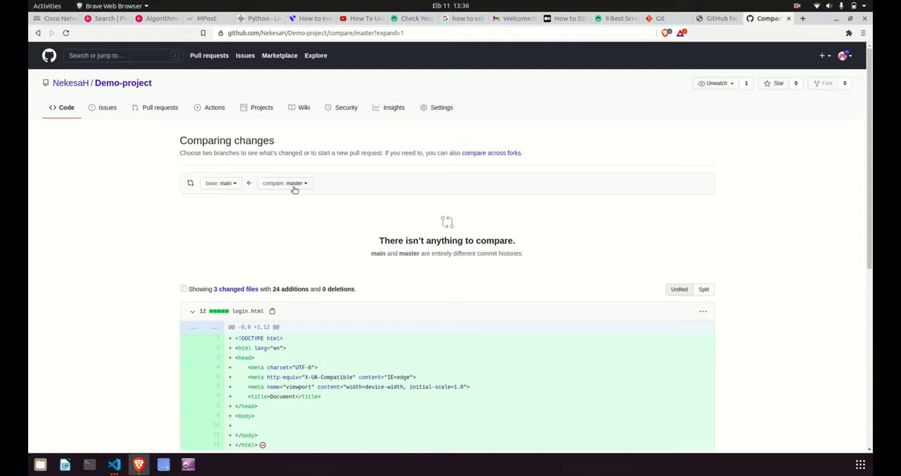
{"action": "scroll", "scroll_direction": "down", "scroll_amount": 3}
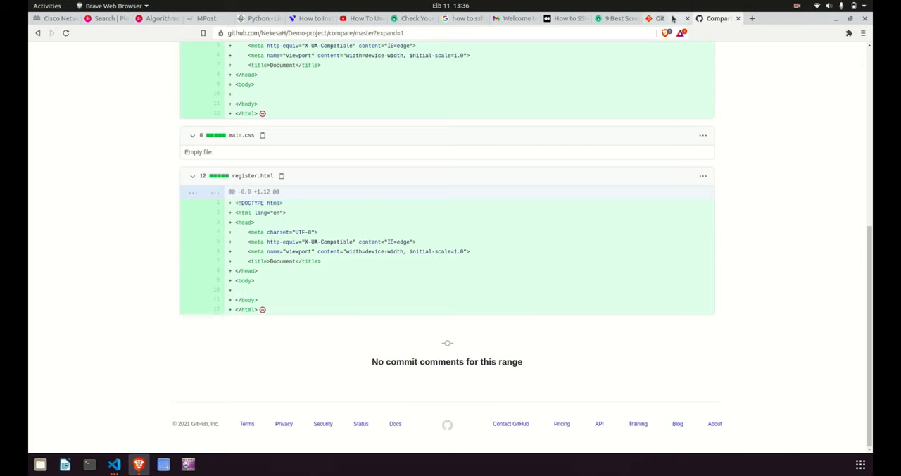
{"action": "left_click", "coordinate": [612, 18]}
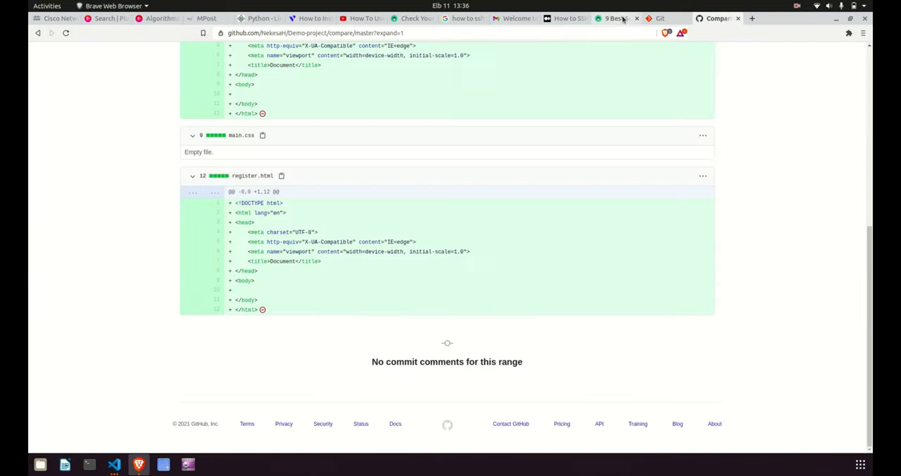